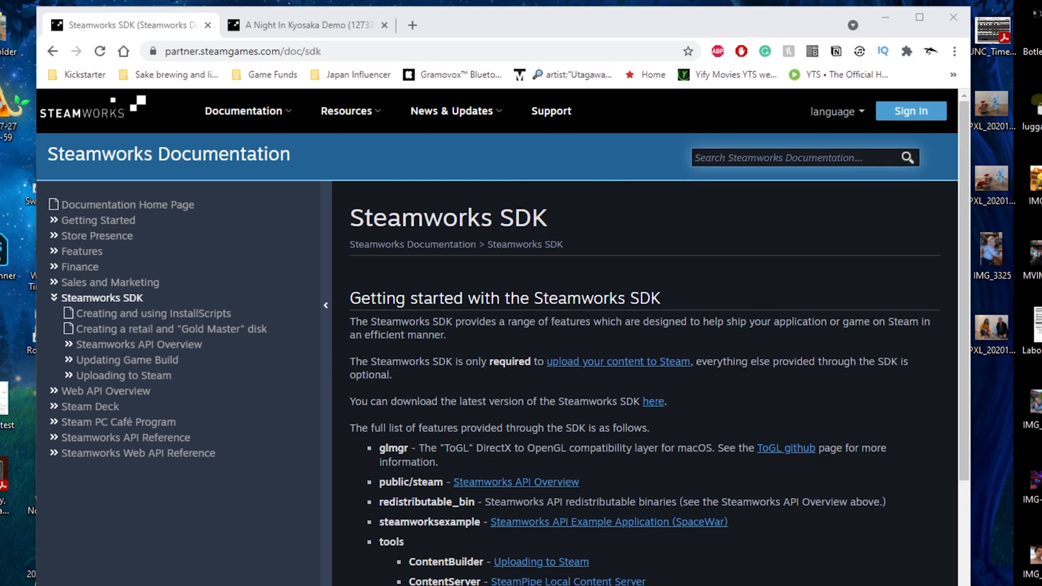
mouse_move(518, 38)
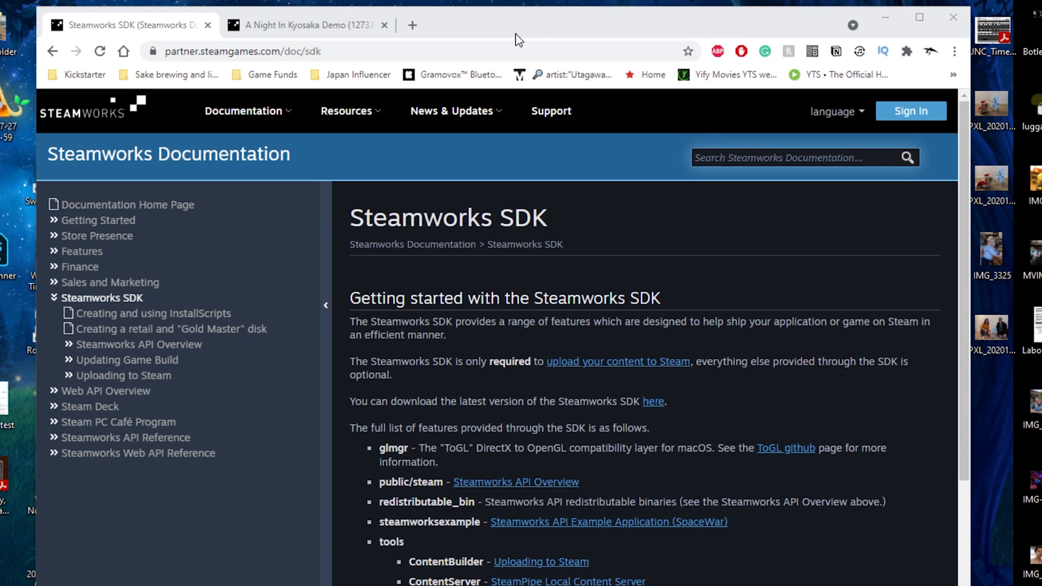
mouse_move(319, 142)
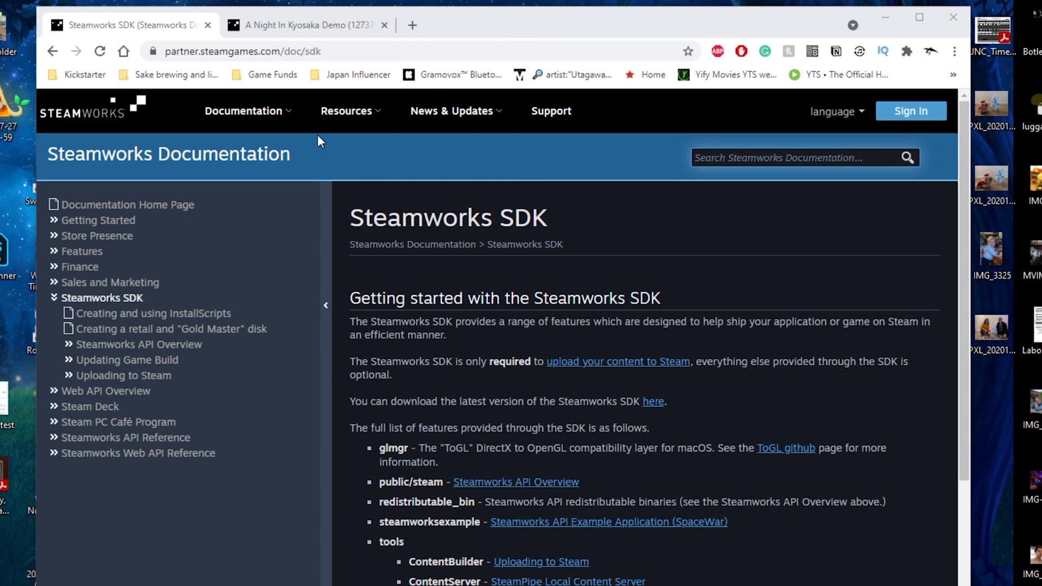
mouse_move(624, 426)
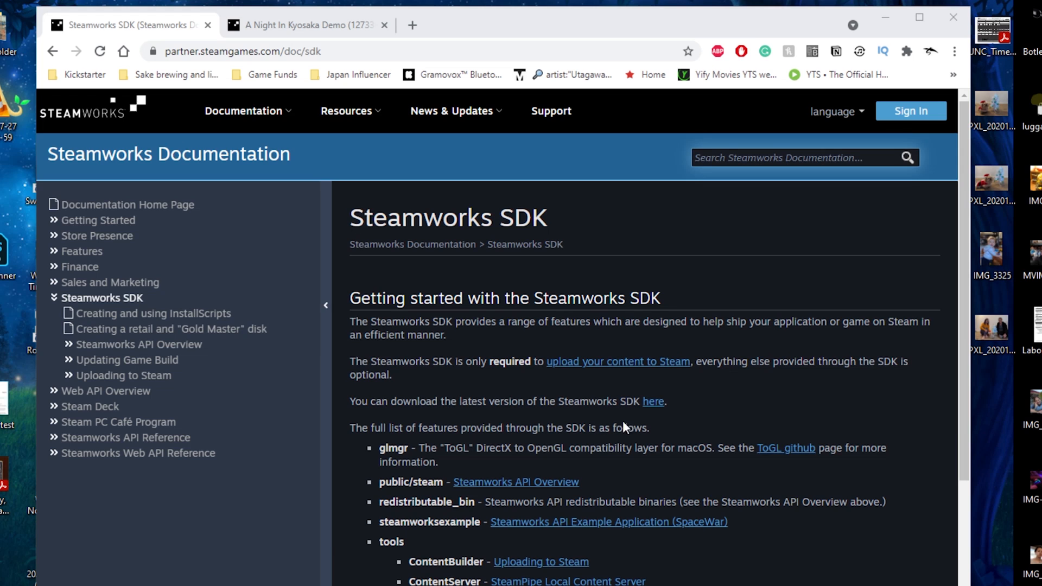
mouse_move(654, 402)
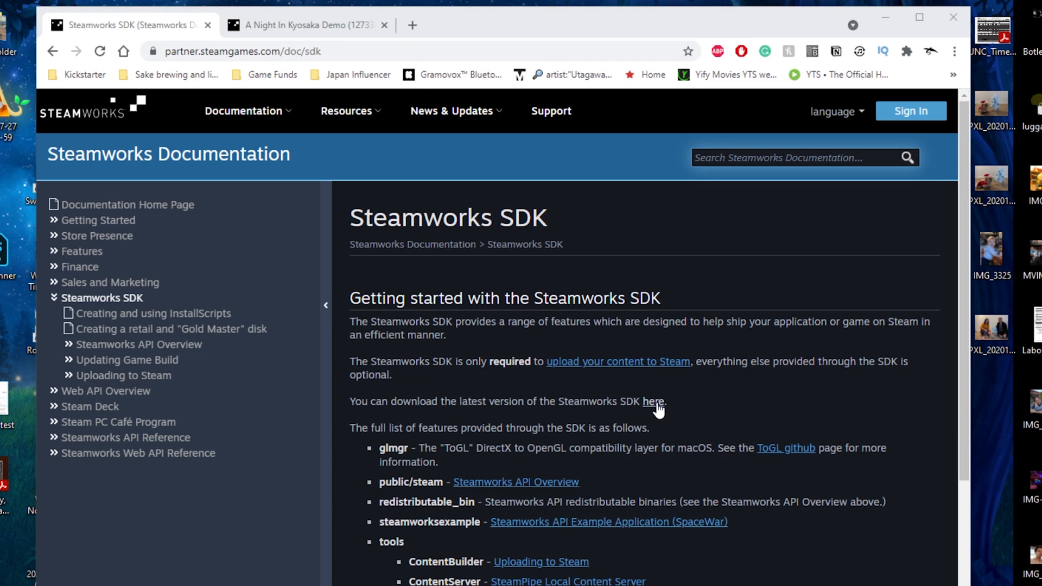
- Open the downloaded Steamworks SDK folder and its tools folder
click(653, 402)
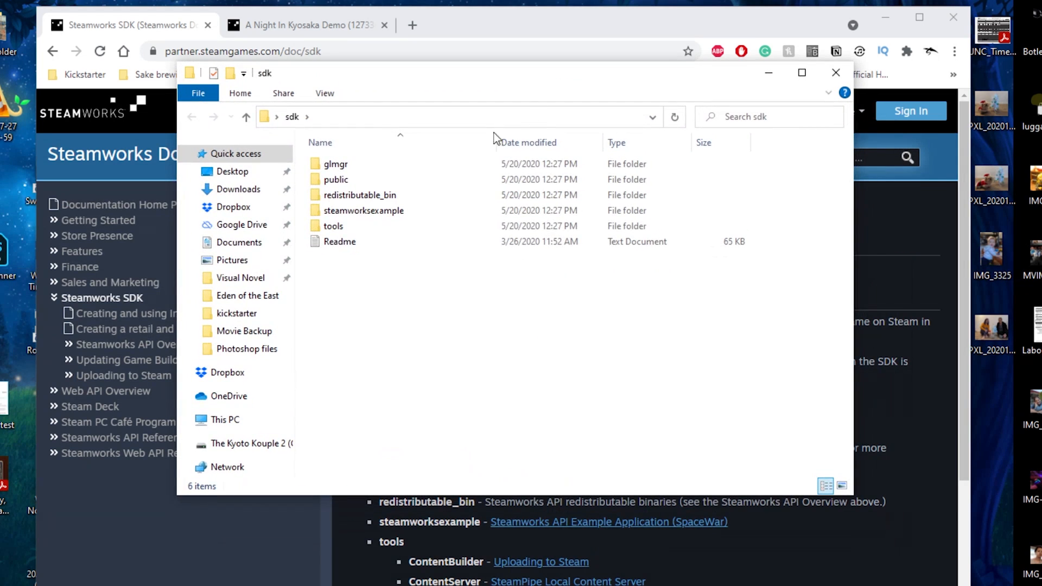
mouse_move(350, 259)
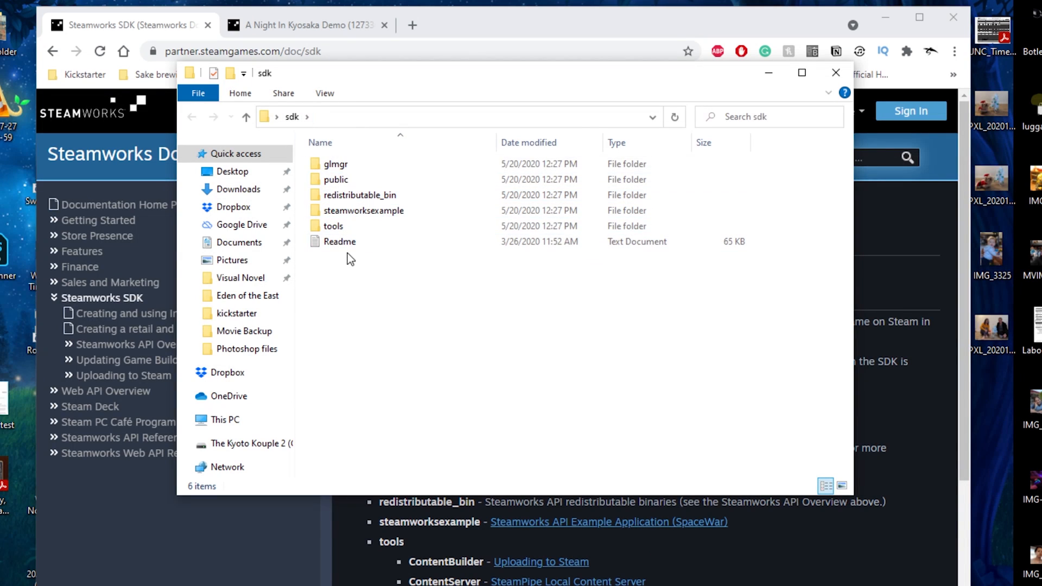
mouse_move(388, 226)
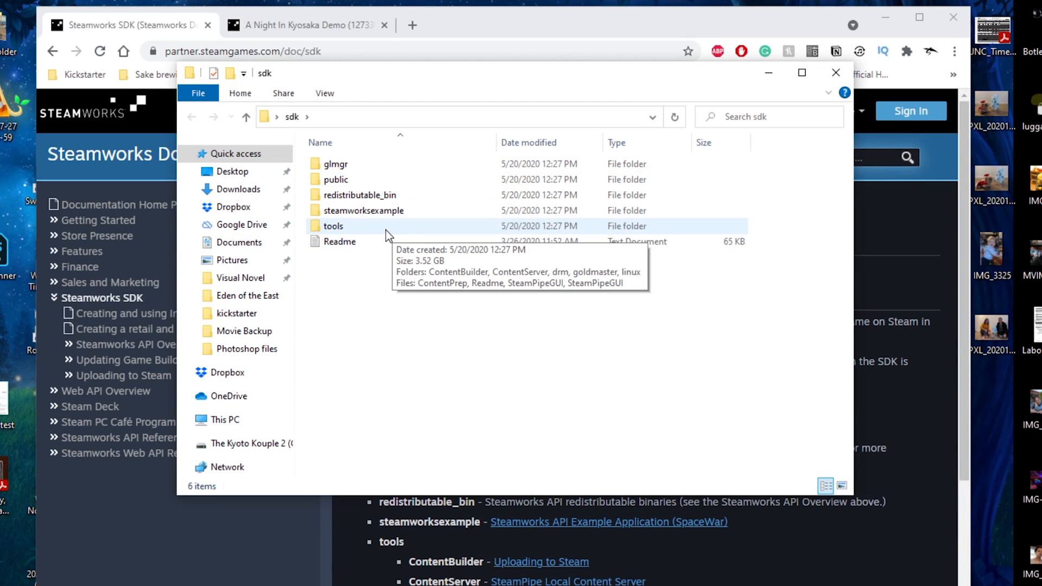
double_click(333, 226)
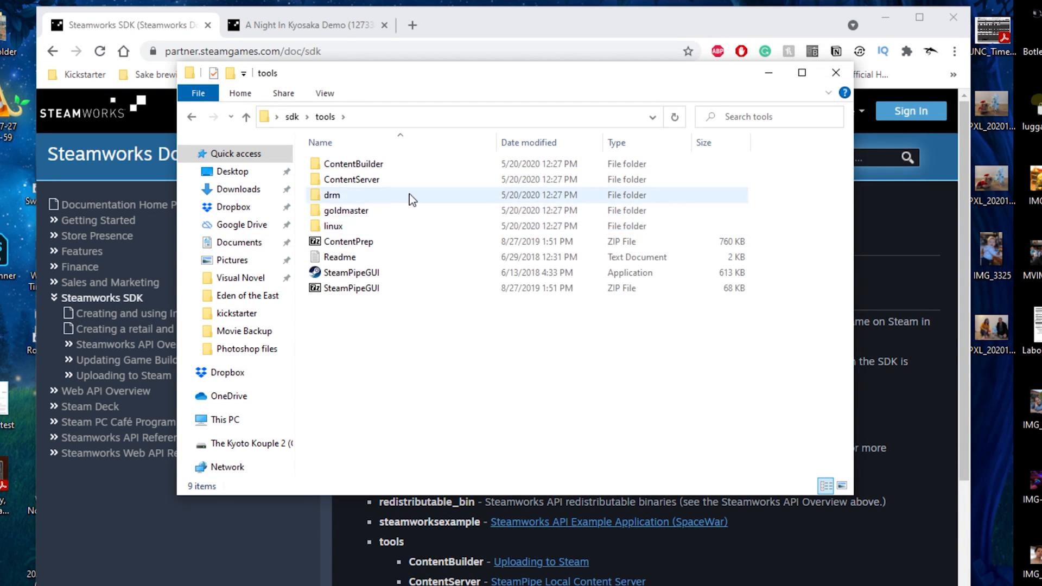
mouse_move(356, 272)
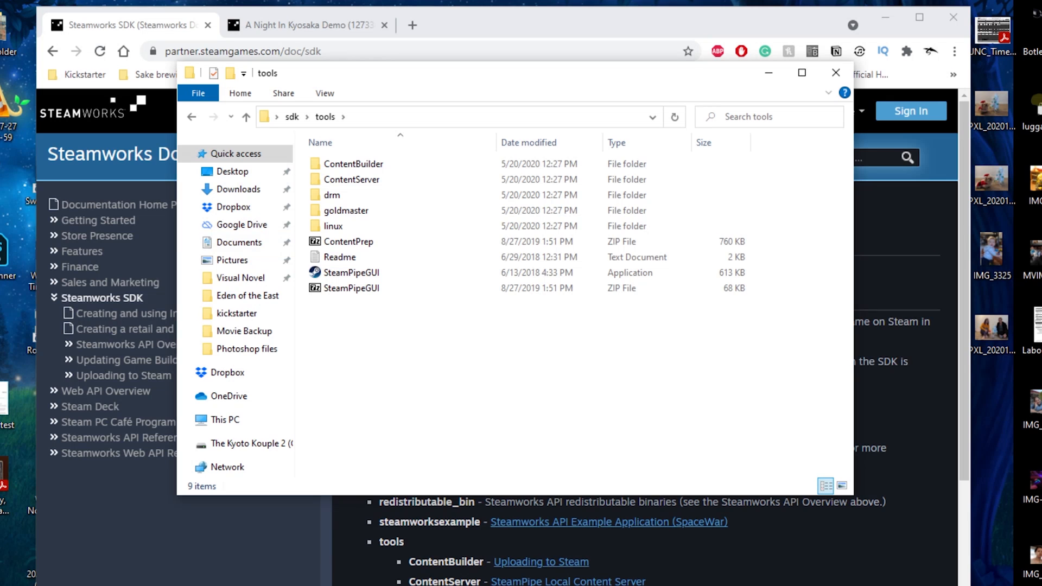
- Launch SteamPipeGUI, check the ContentBuilder folder's contents, then close that window
double_click(352, 272)
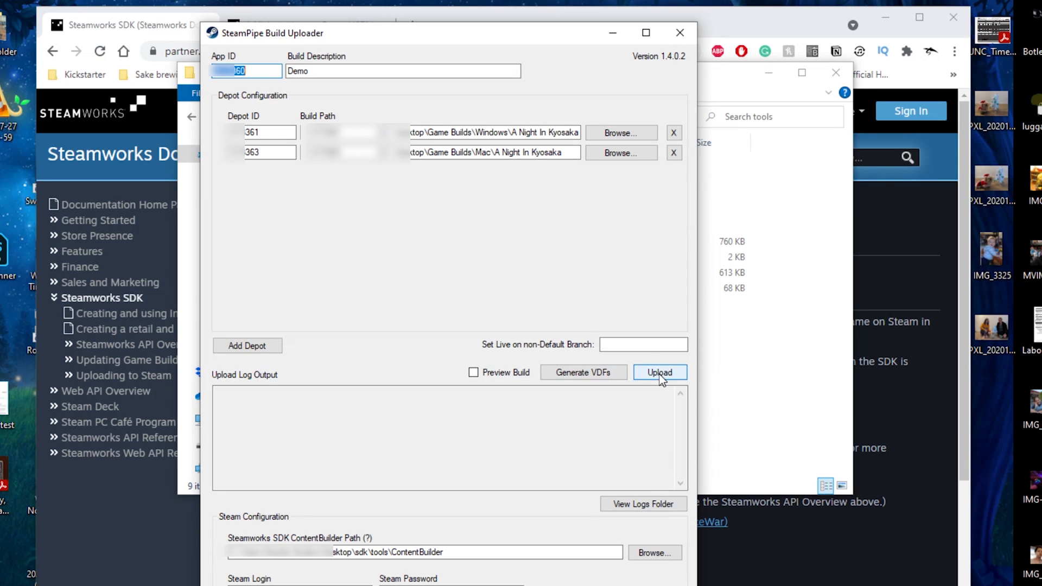
mouse_move(358, 565)
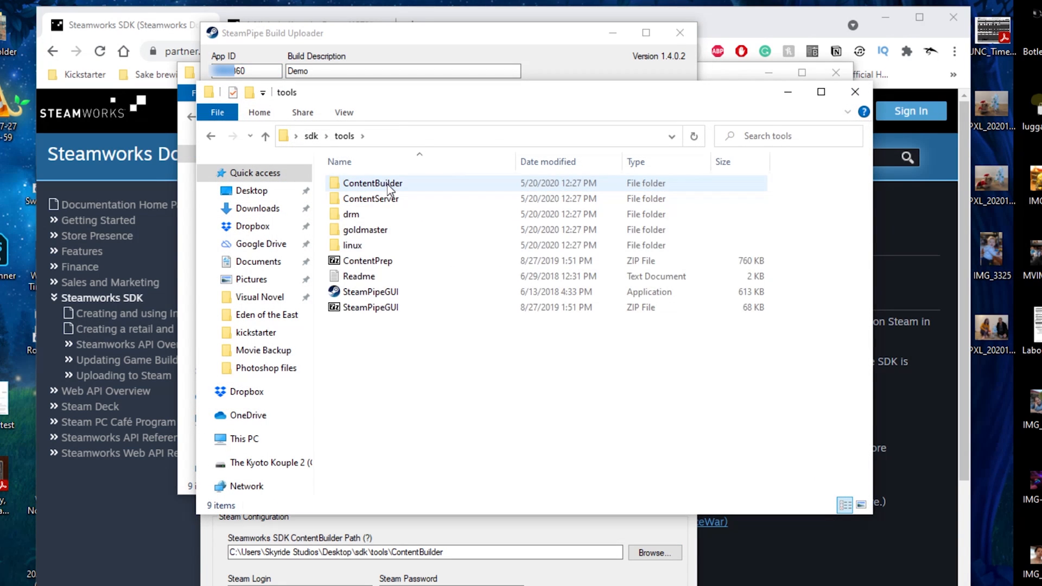
double_click(372, 183)
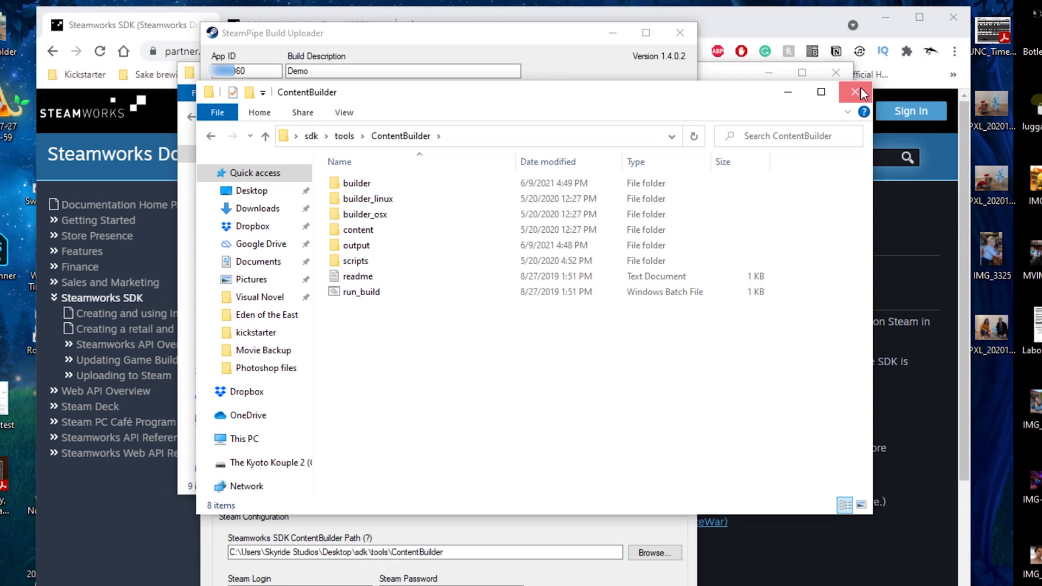
click(856, 92)
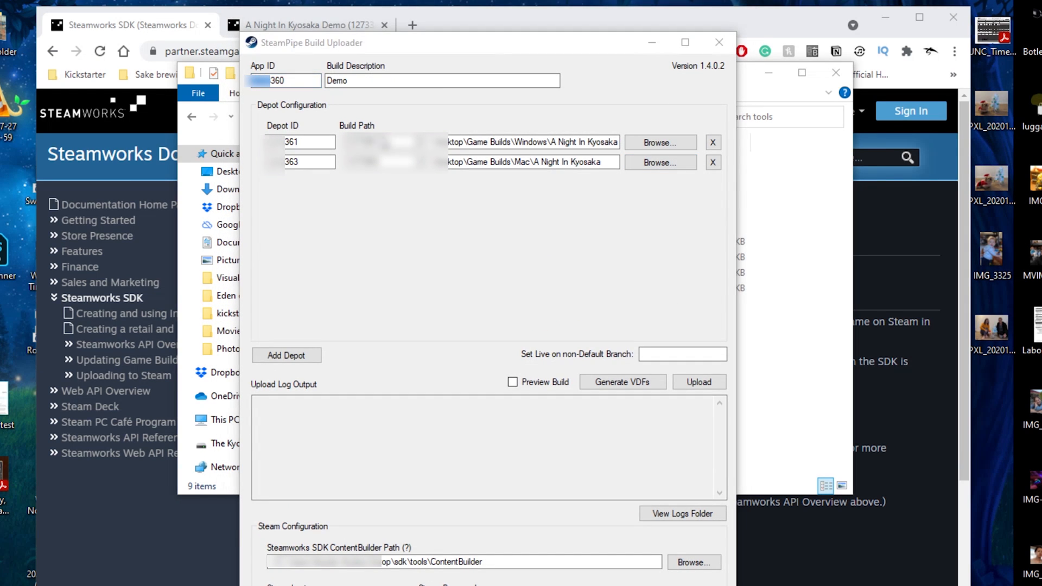
click(660, 143)
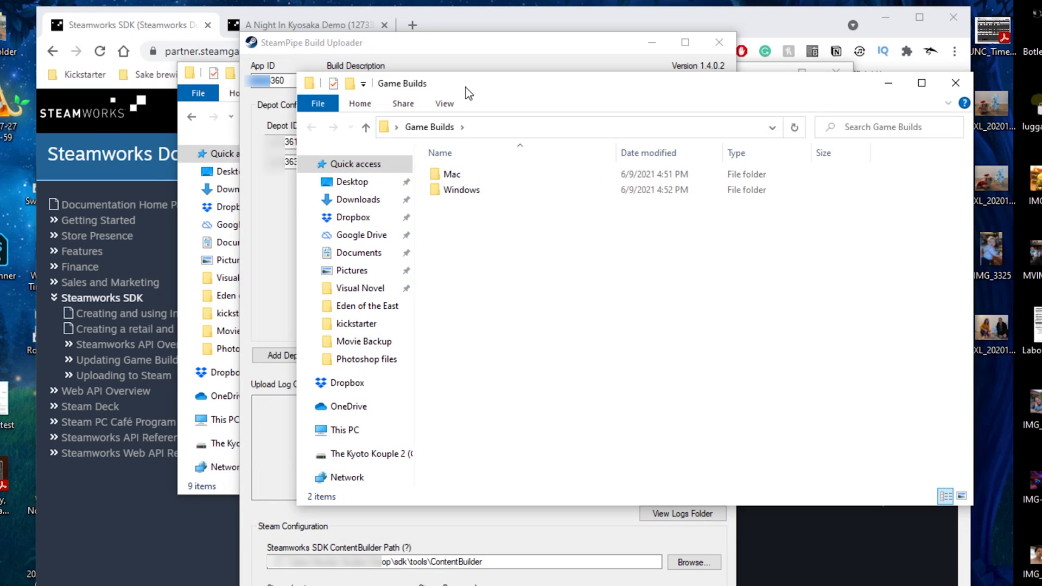
click(462, 190)
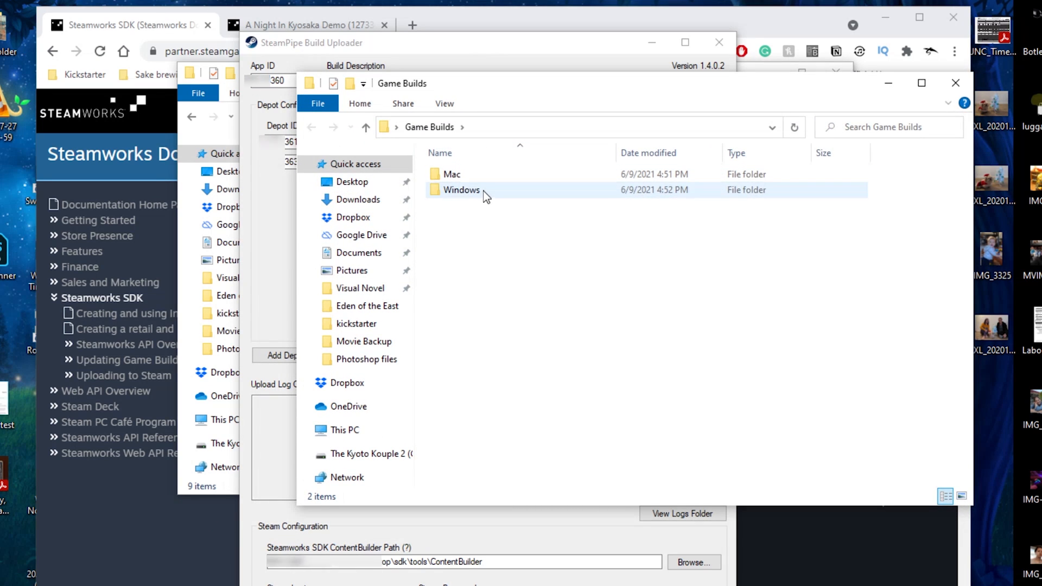
double_click(461, 190)
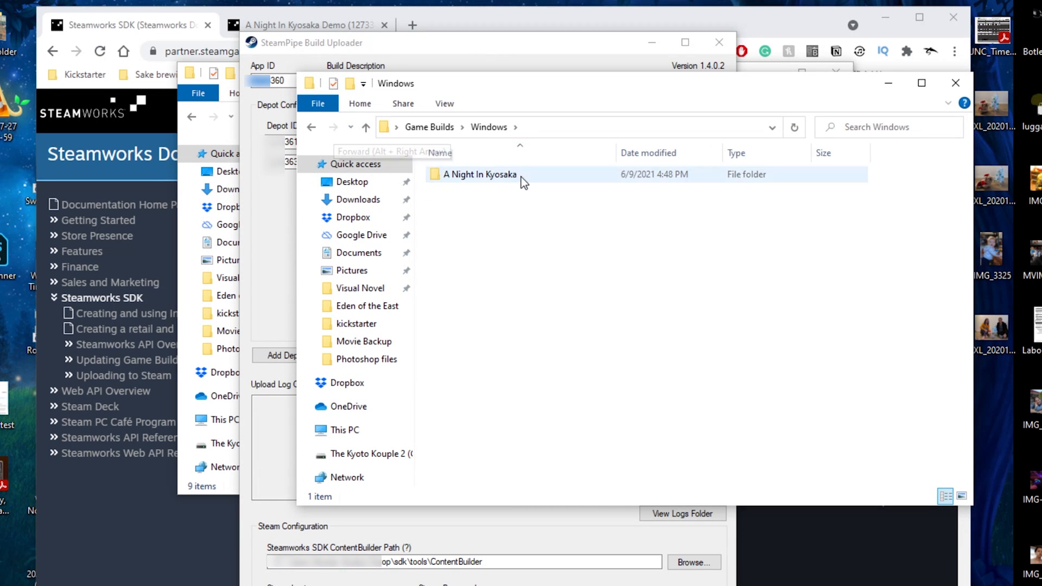
click(331, 127)
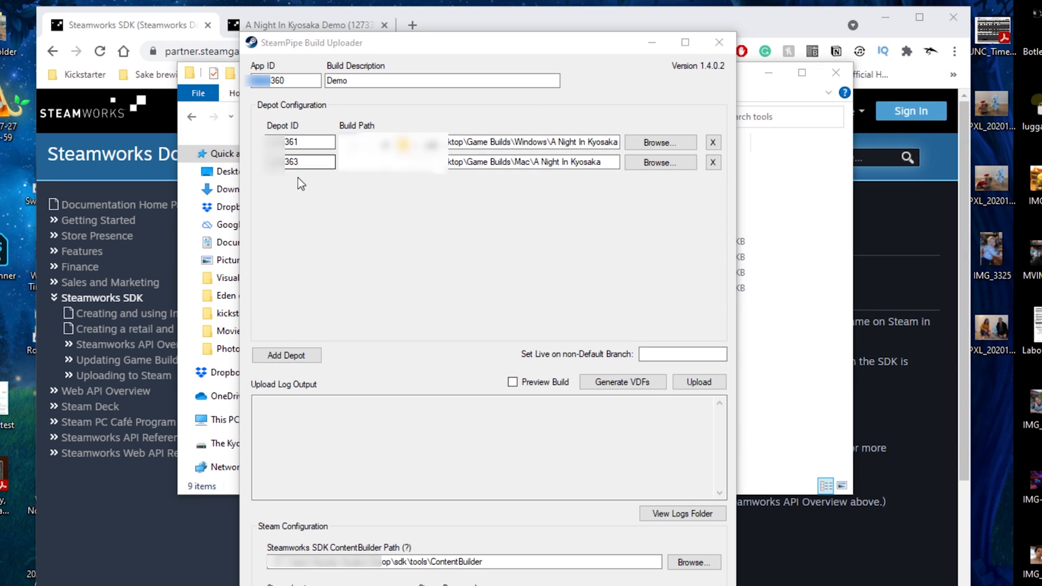
click(717, 42)
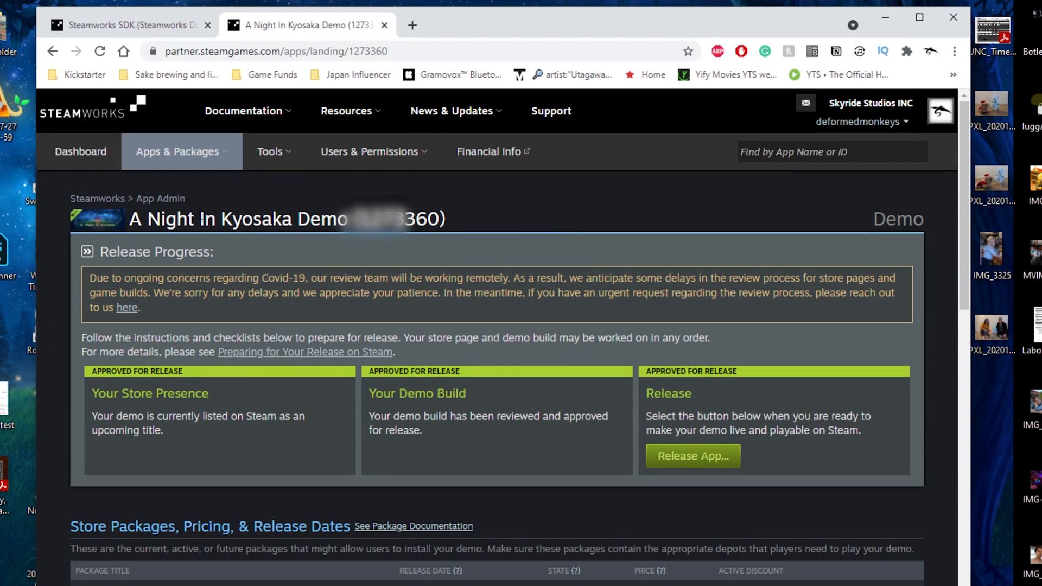
- Scroll to Technical Tools and open Edit Steamworks Settings for A Night In Kyosaka Demo
double_click(424, 220)
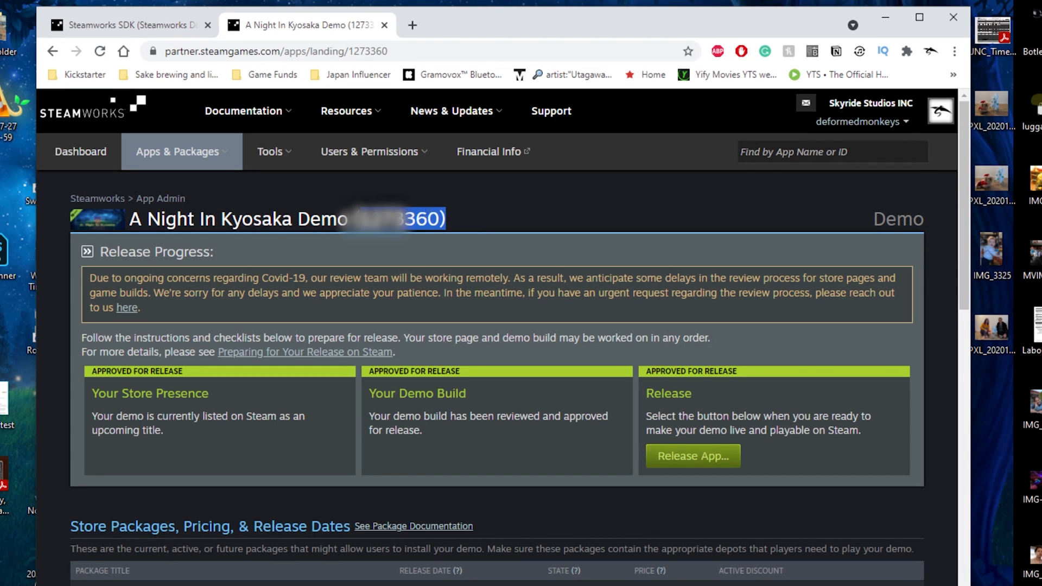
scroll(down, 3)
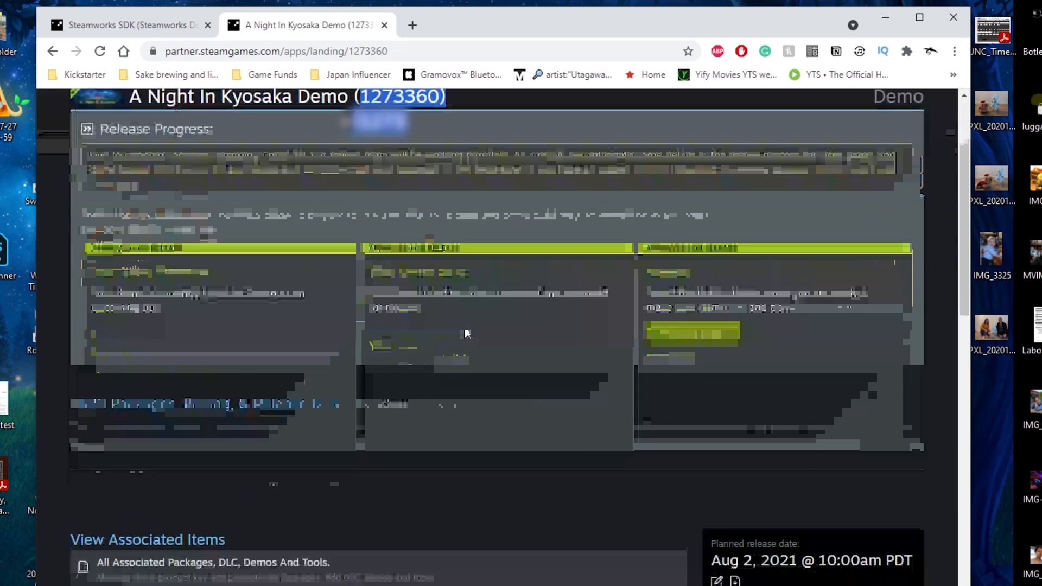
scroll(down, 3)
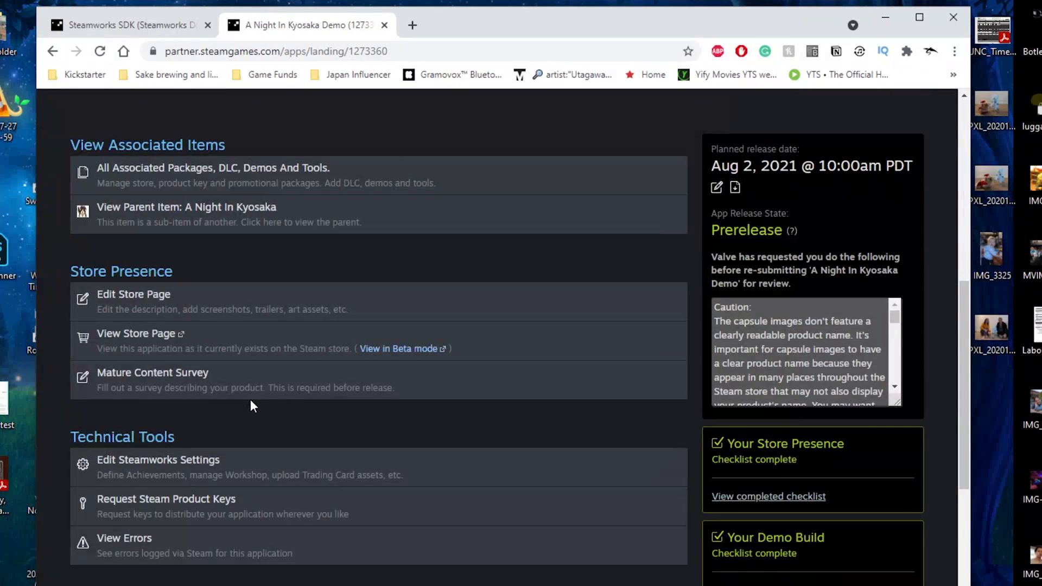
scroll(down, 3)
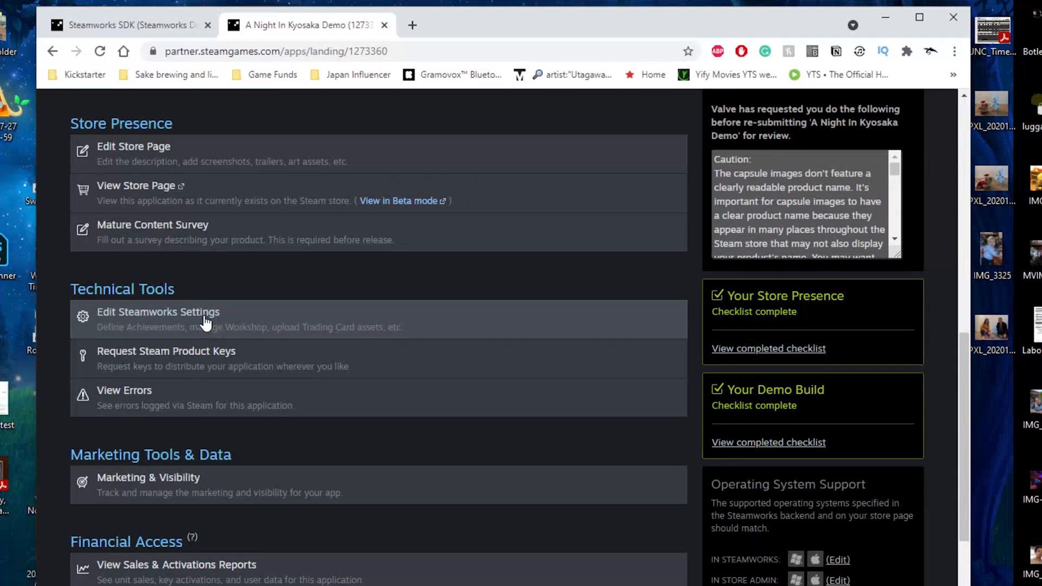
click(158, 312)
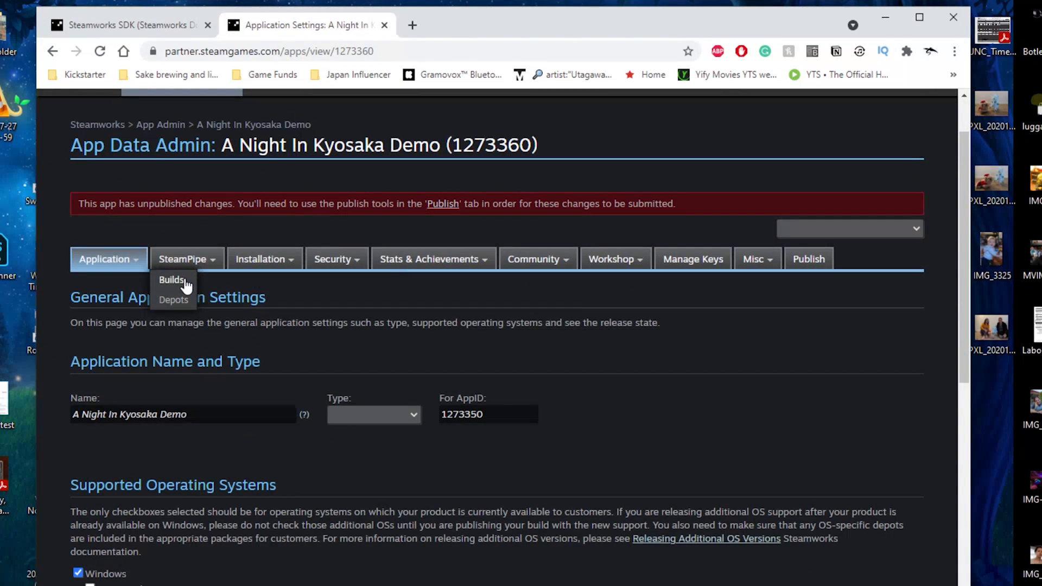
- Open SteamPipe Depots and scroll through the demo's Windows and macOS depot configuration
click(174, 299)
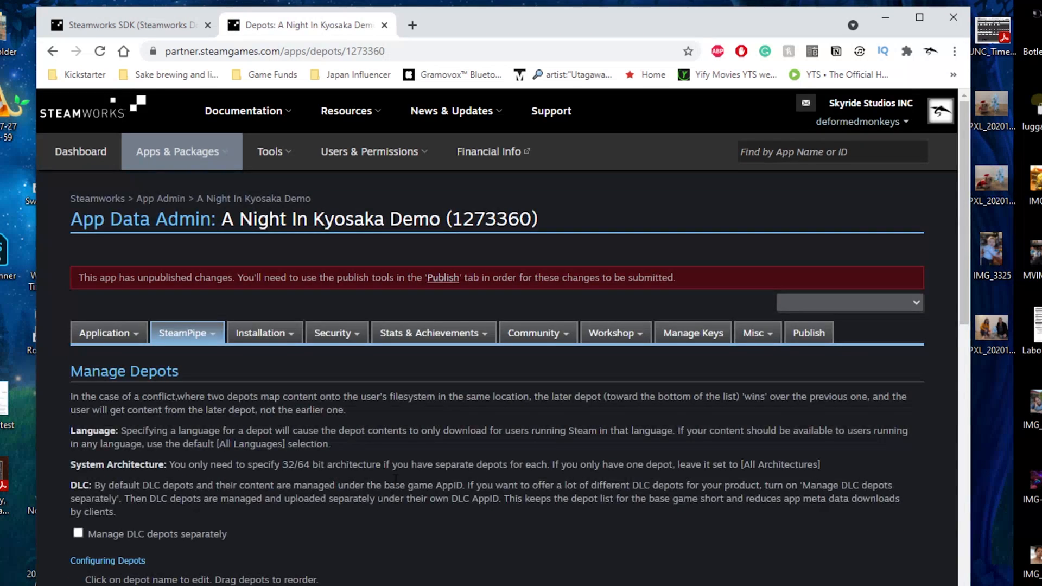
scroll(down, 3)
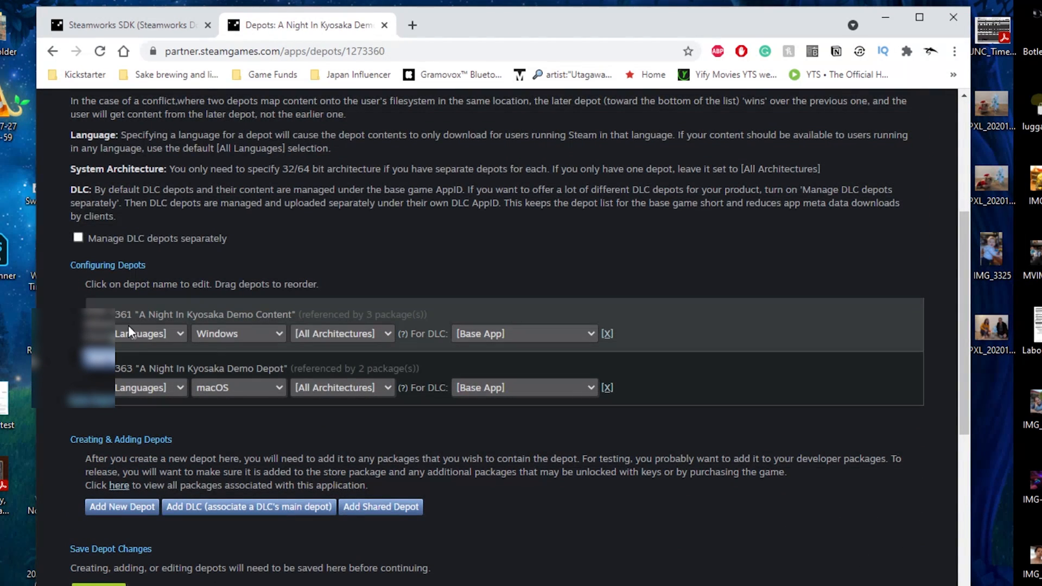
mouse_move(170, 386)
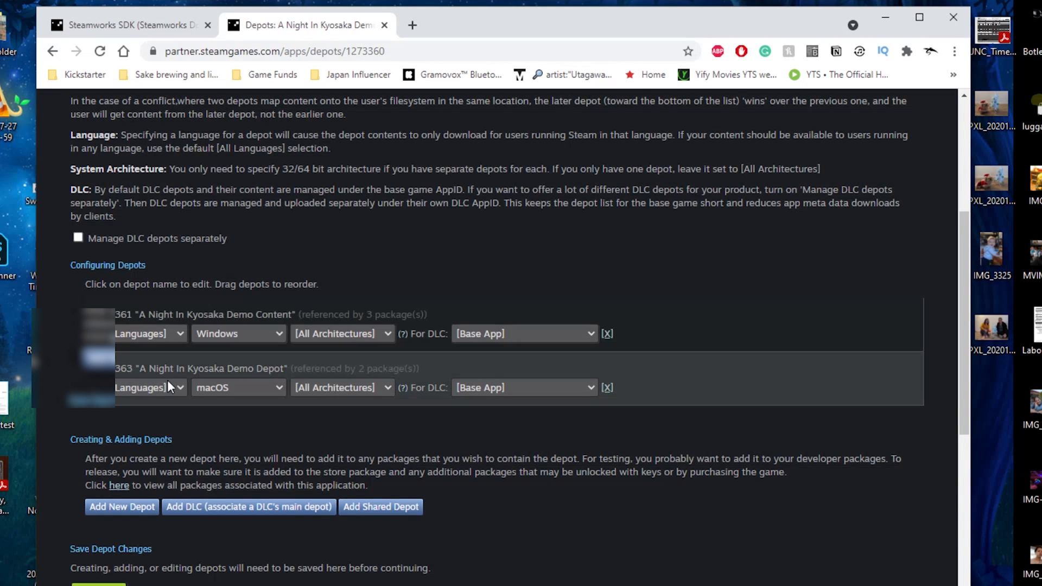
mouse_move(357, 407)
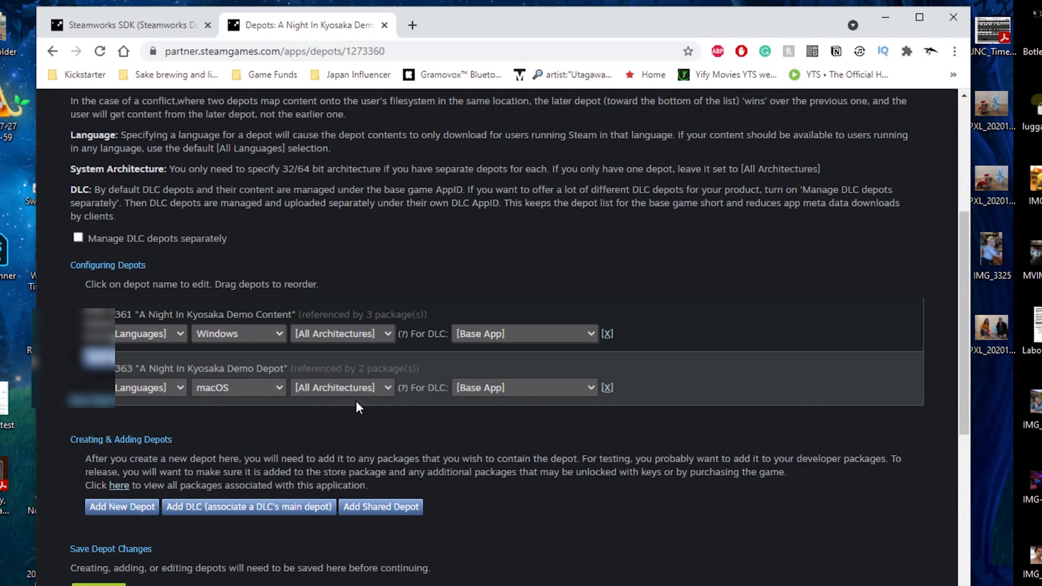
mouse_move(231, 376)
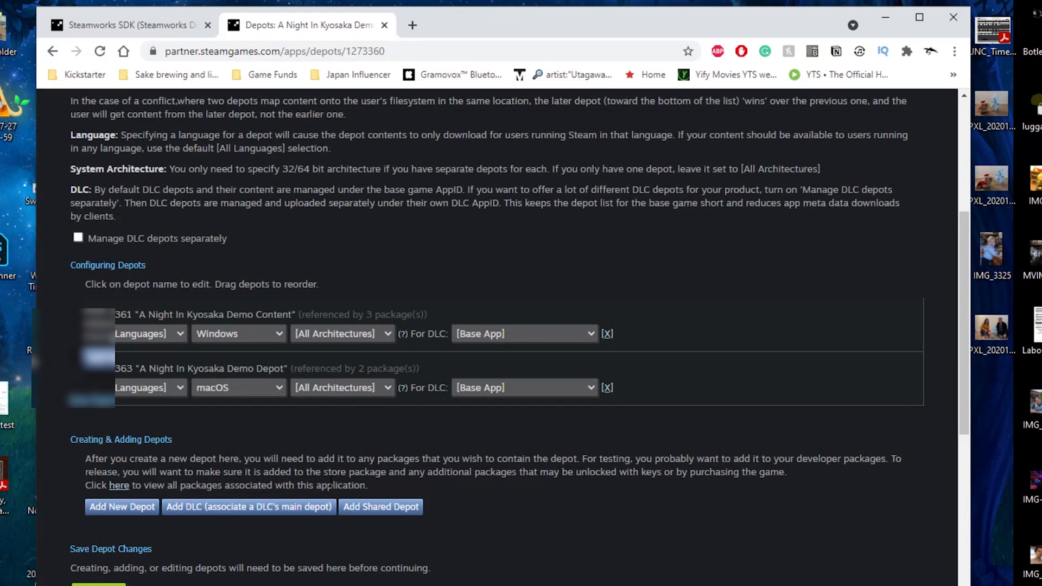
scroll(up, 3)
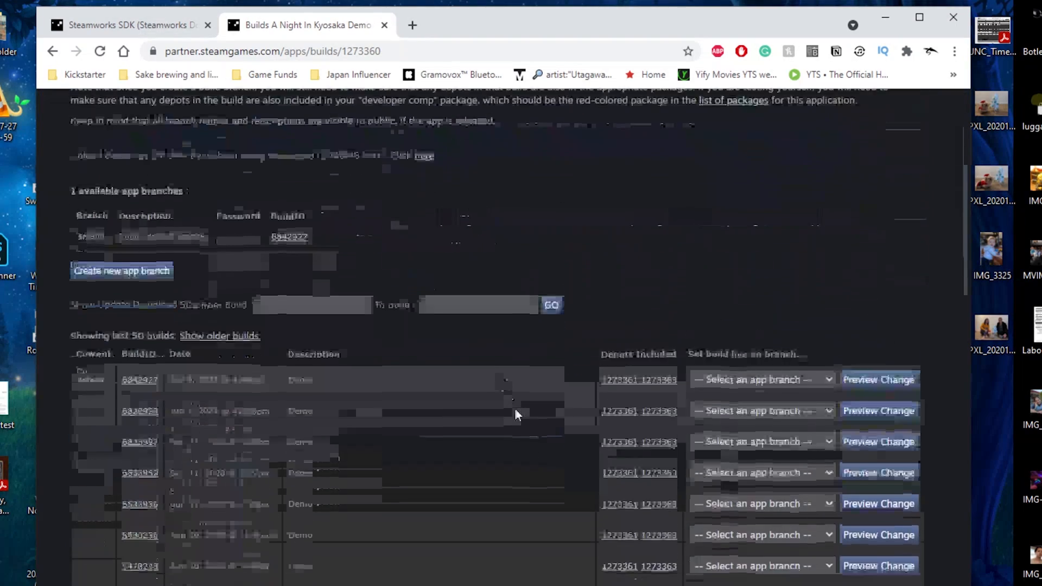
- Scroll the Builds list to build 6842927 on default and click the To Build field
scroll(down, 3)
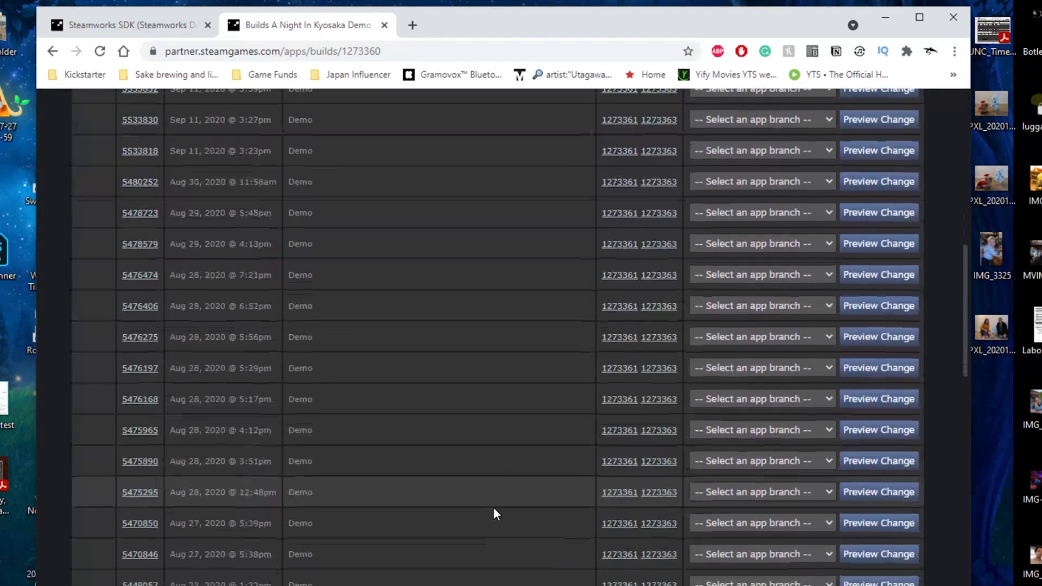
scroll(up, 3)
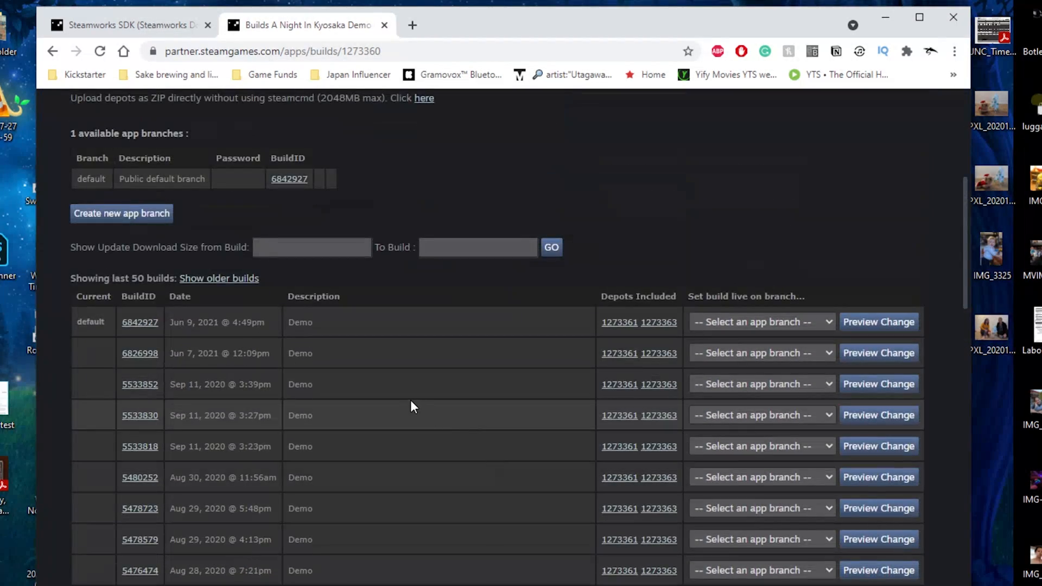
scroll(up, 3)
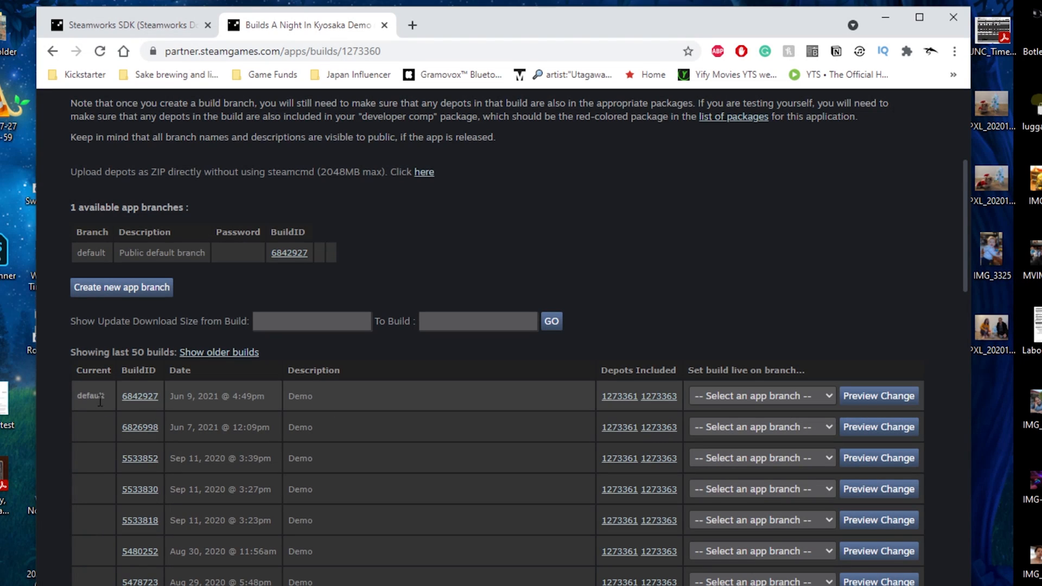
mouse_move(425, 409)
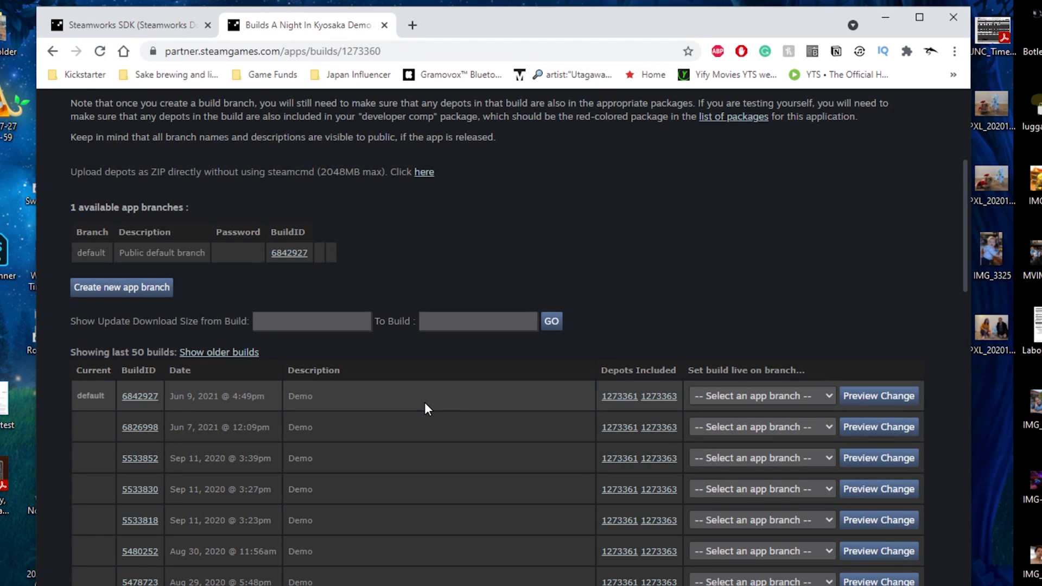
scroll(up, 3)
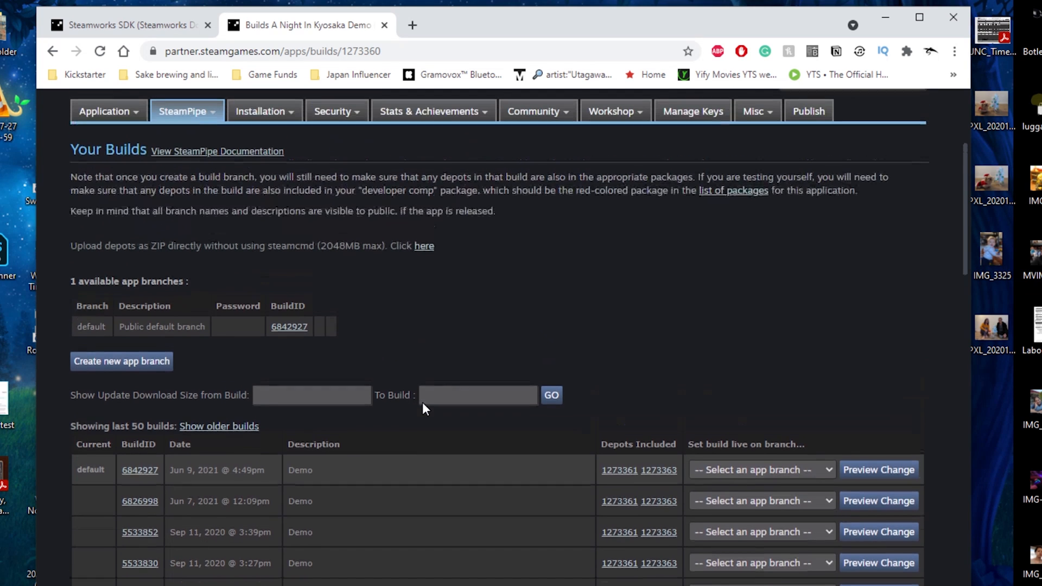
click(476, 399)
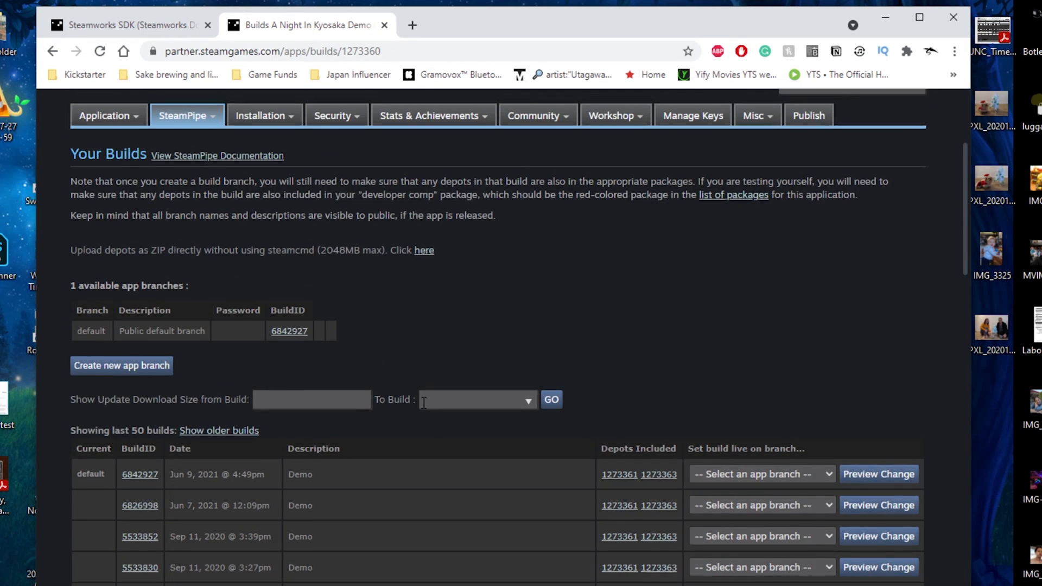
scroll(up, 3)
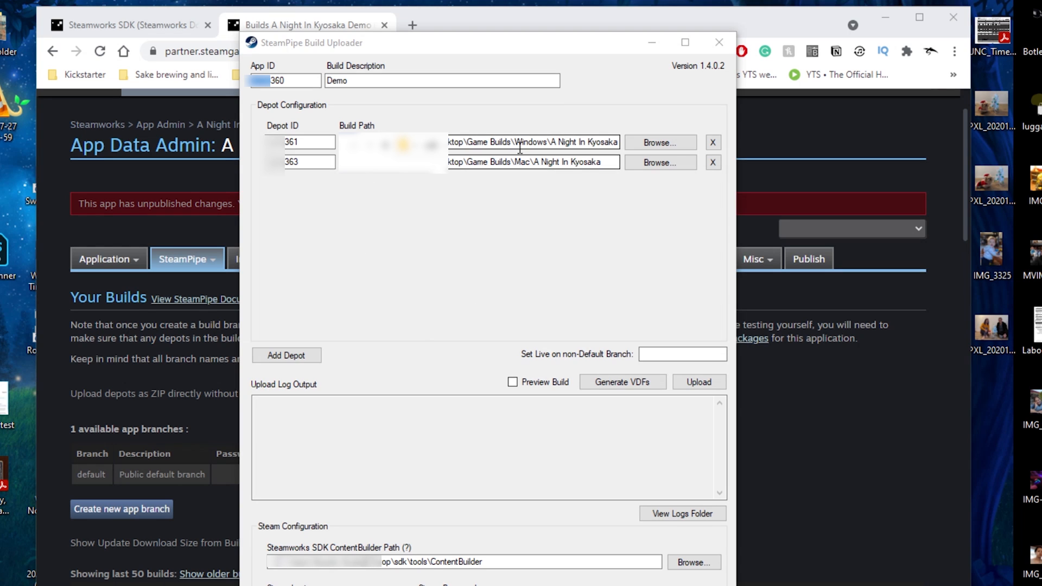
mouse_move(678, 400)
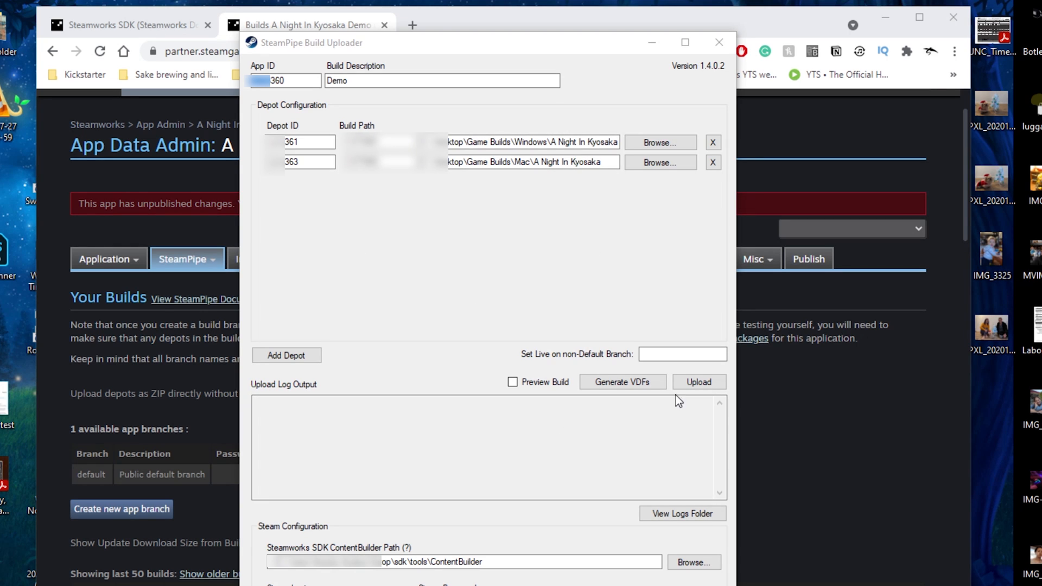
- Upload the Demo build, allow Steam through the firewall, and wait for Success
click(699, 382)
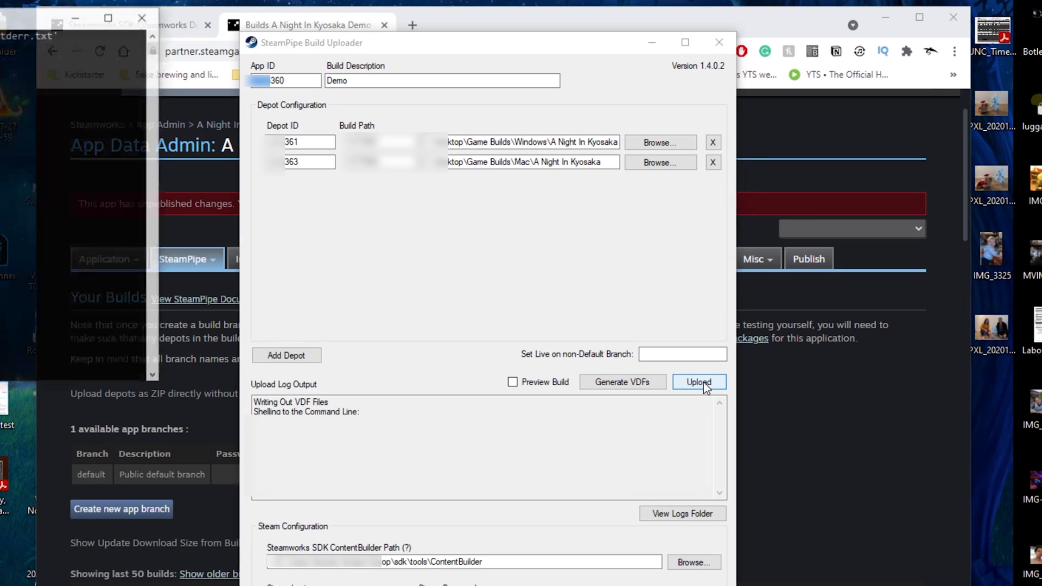
click(698, 382)
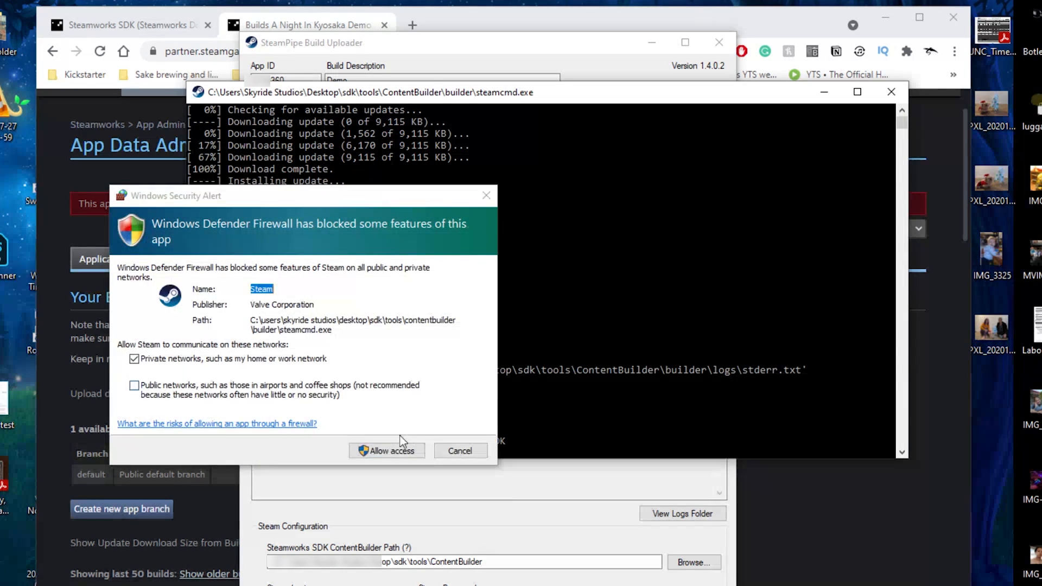
click(386, 450)
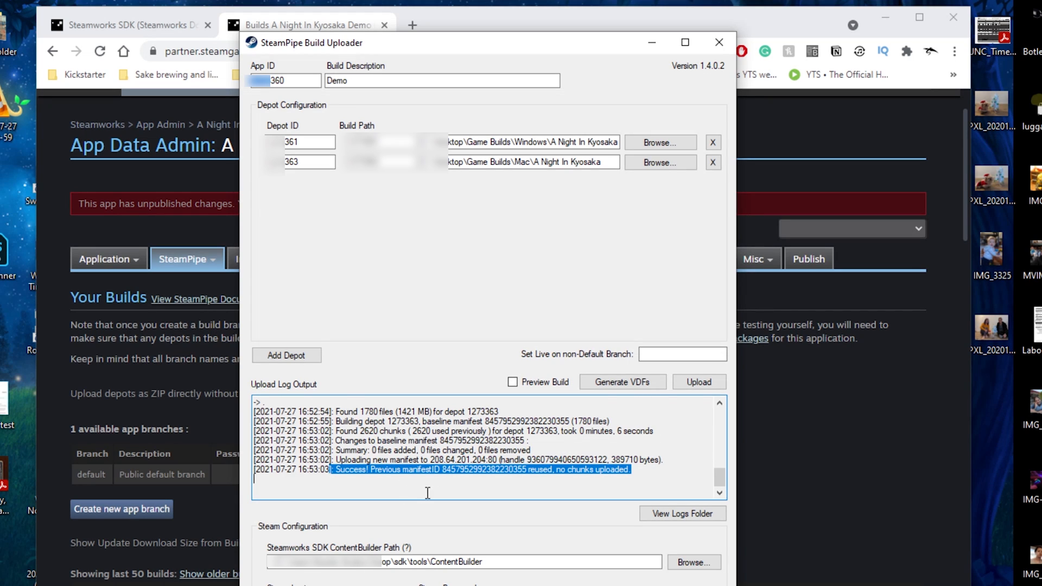
click(642, 472)
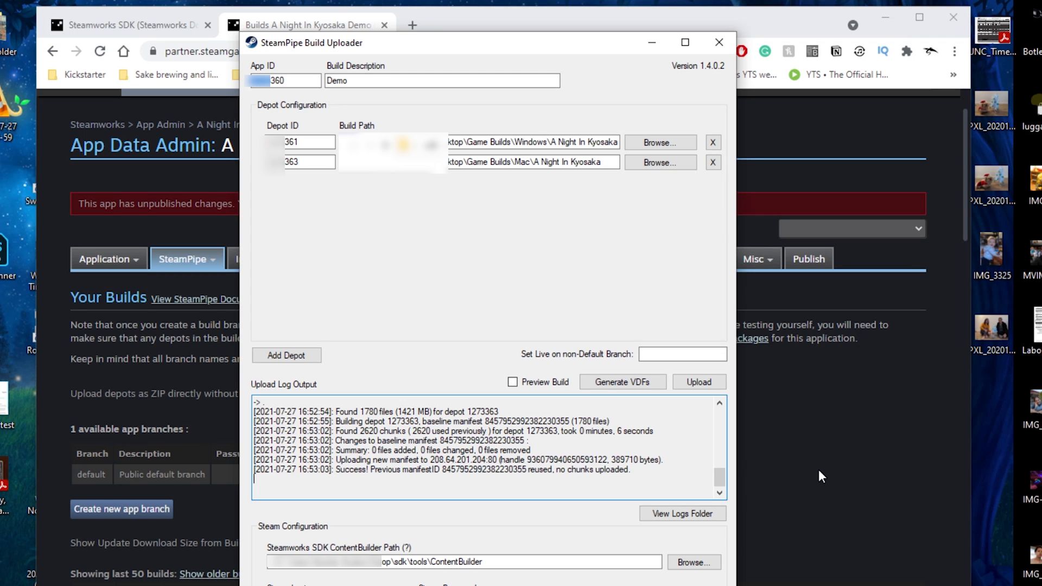
- Reload the builds list, set build 7097572 to branch 'default', and preview the change
click(187, 259)
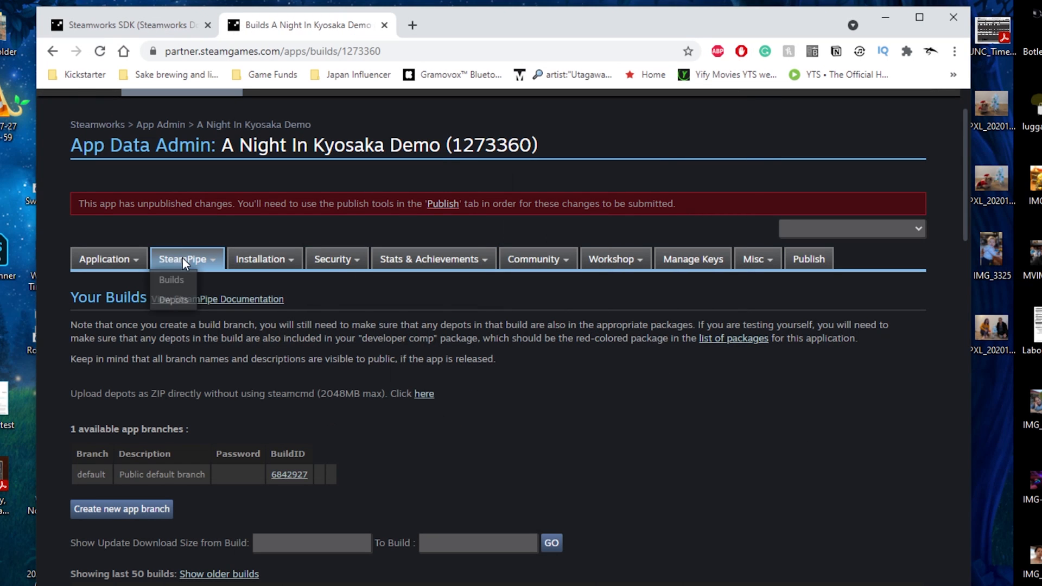
click(171, 279)
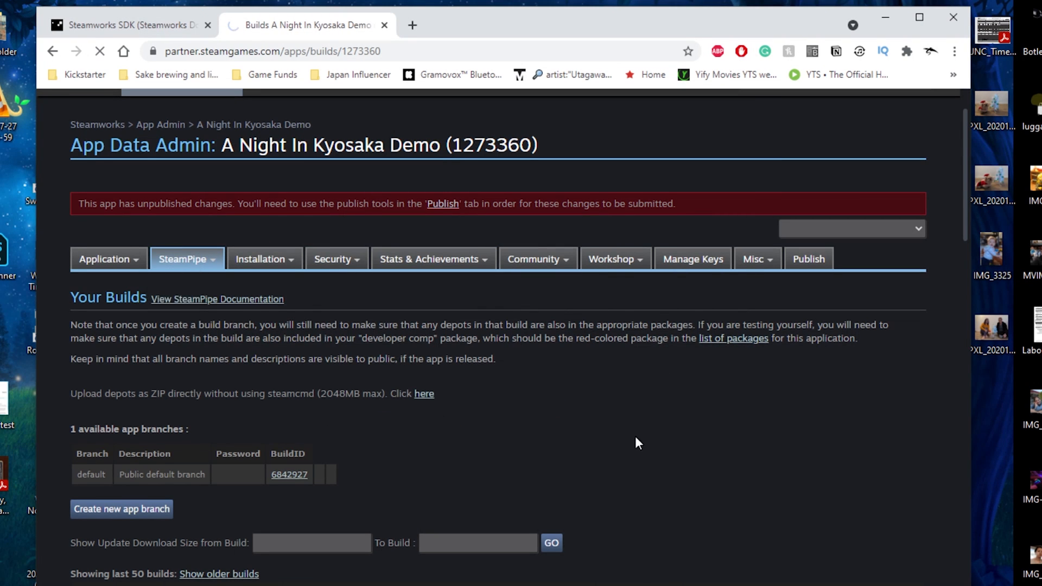
scroll(down, 3)
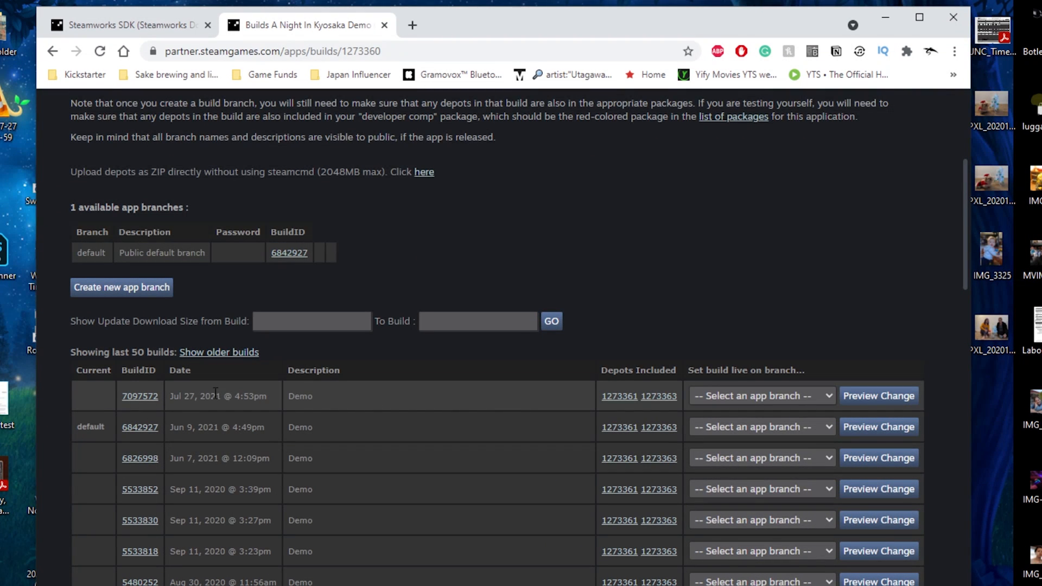
mouse_move(760, 394)
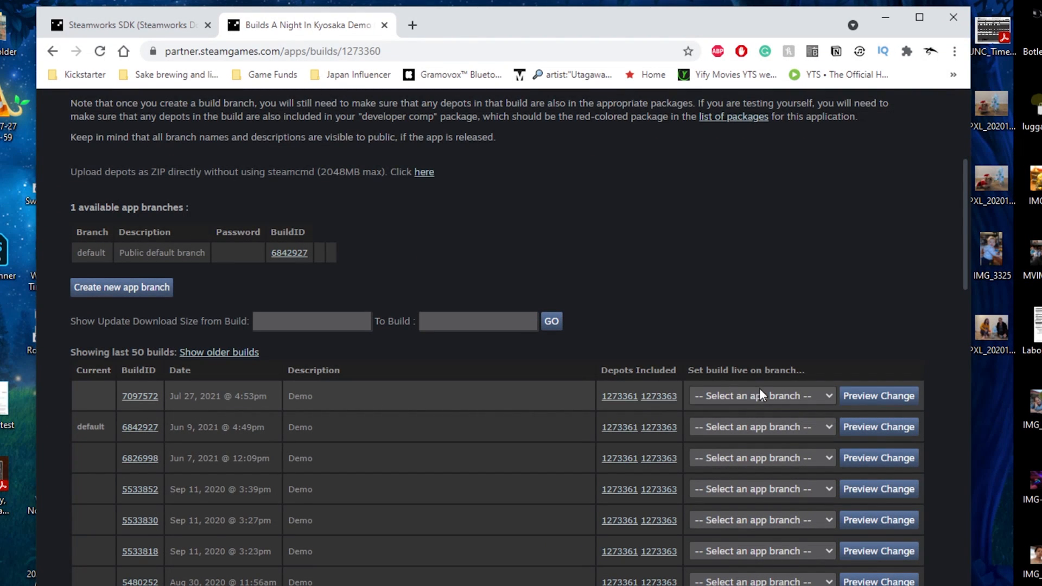
click(761, 396)
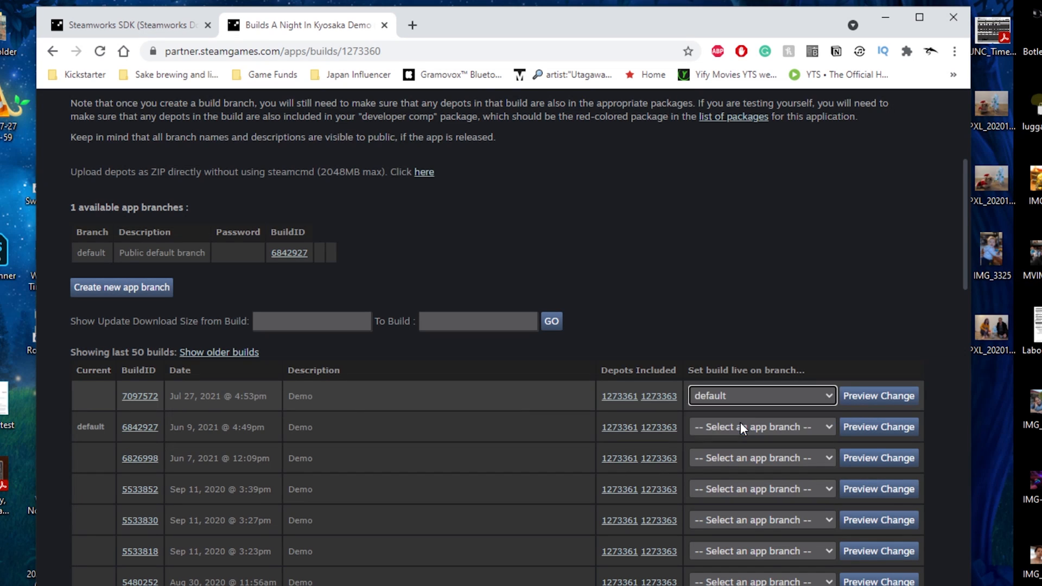
scroll(up, 3)
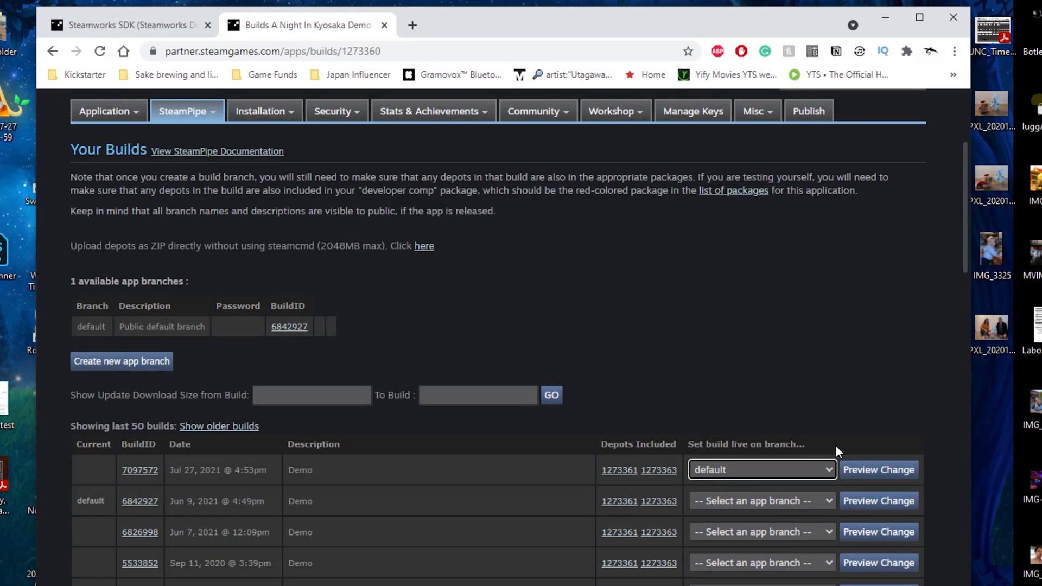
click(878, 470)
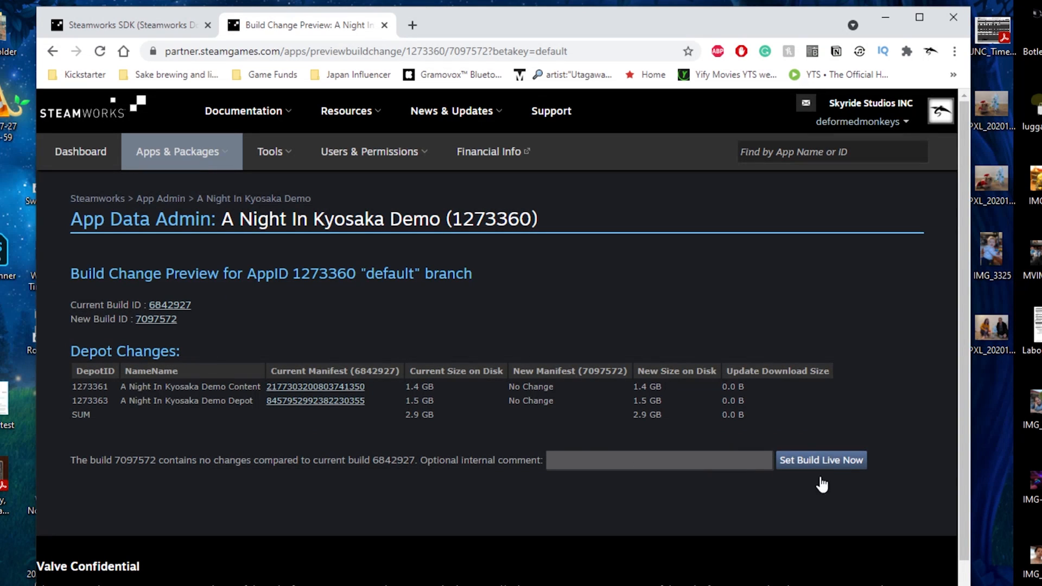
- Set build 7097572 live now on default and confirm with OK
click(820, 460)
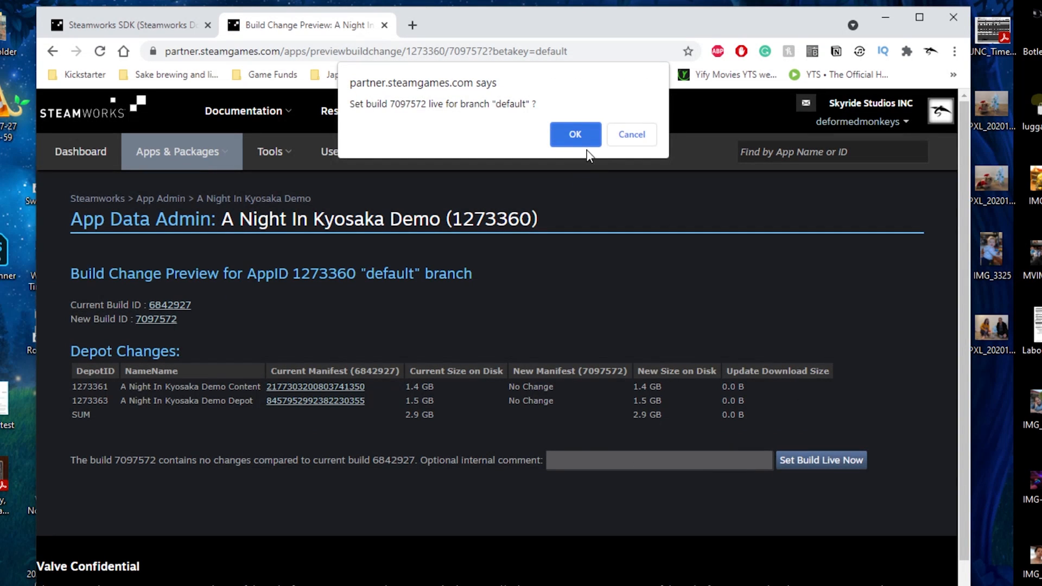
click(574, 134)
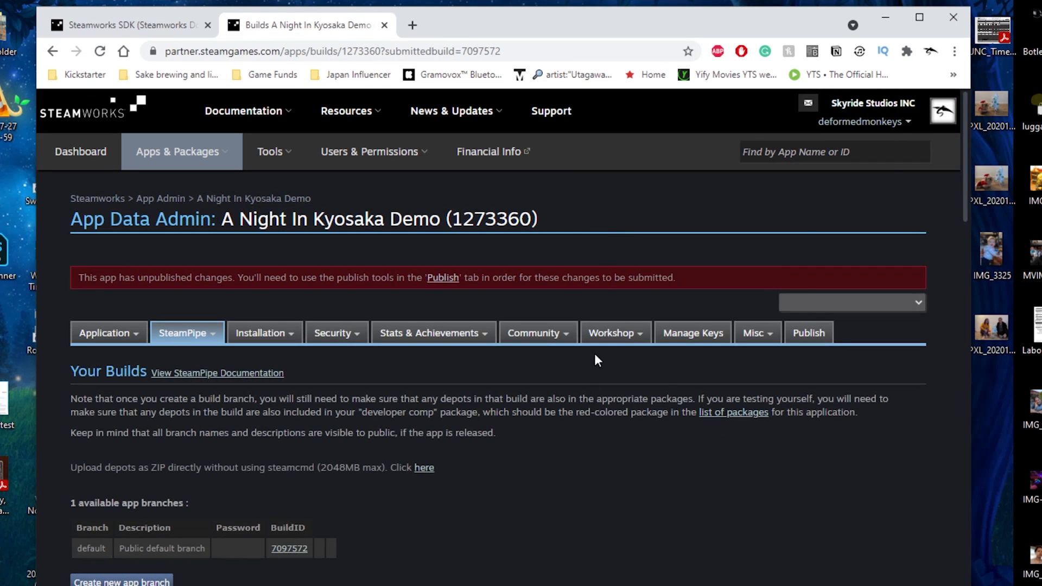
scroll(down, 3)
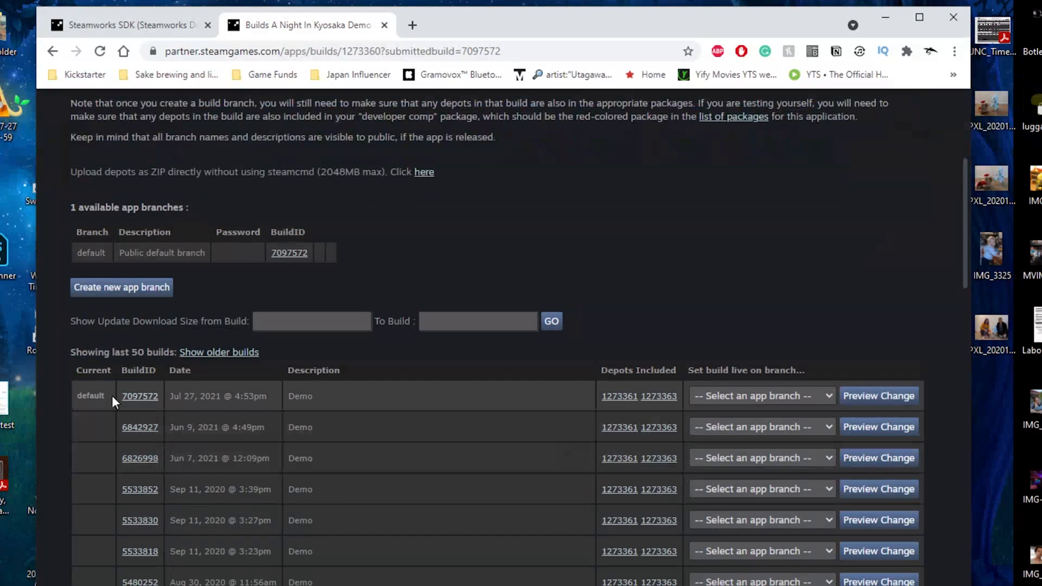
mouse_move(172, 396)
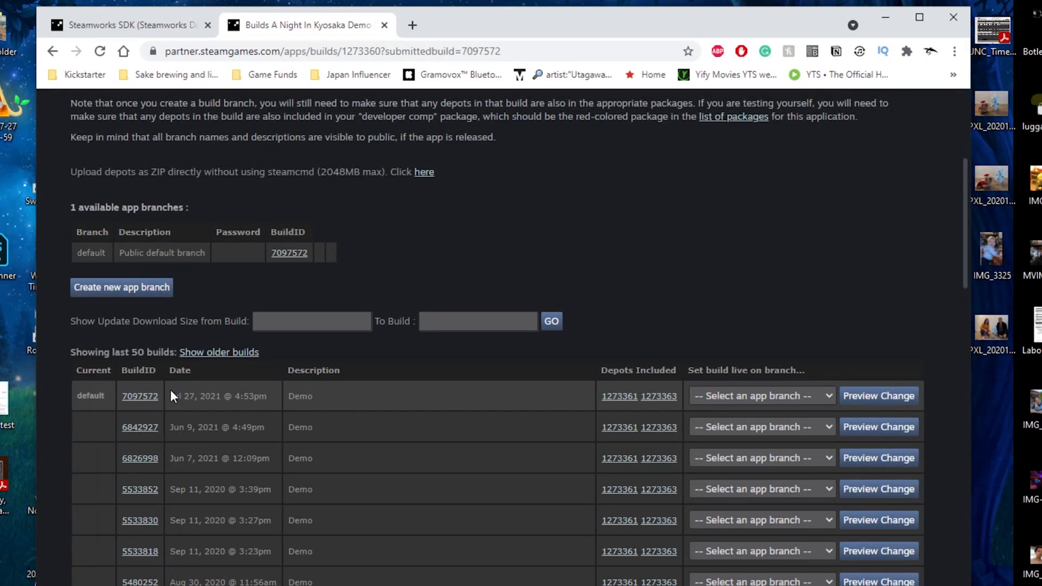
scroll(up, 3)
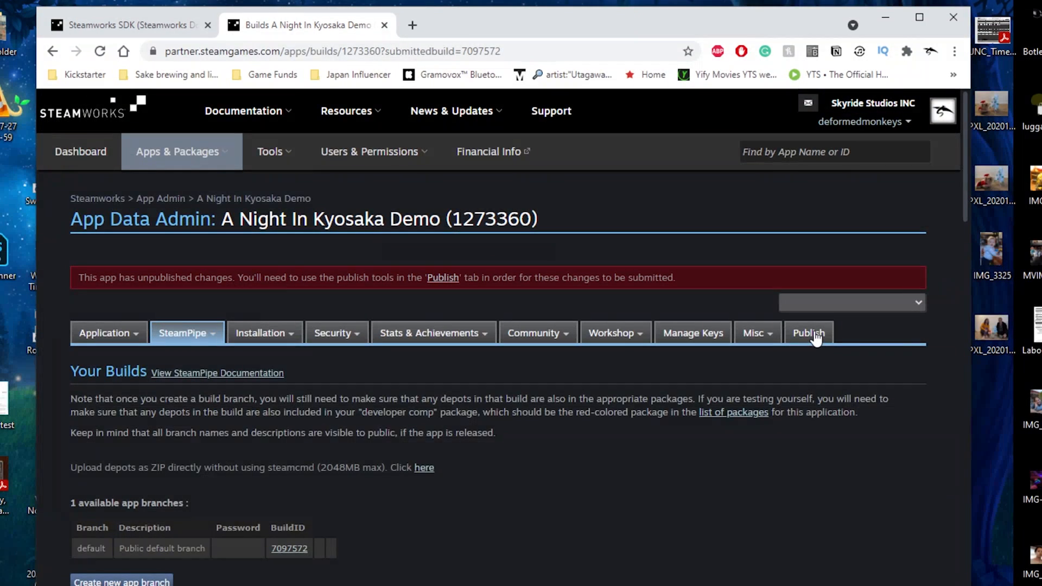
- Publish the pending changes to Steam, entering confirmation code STEAMWORKS and choosing Really Publish
click(808, 332)
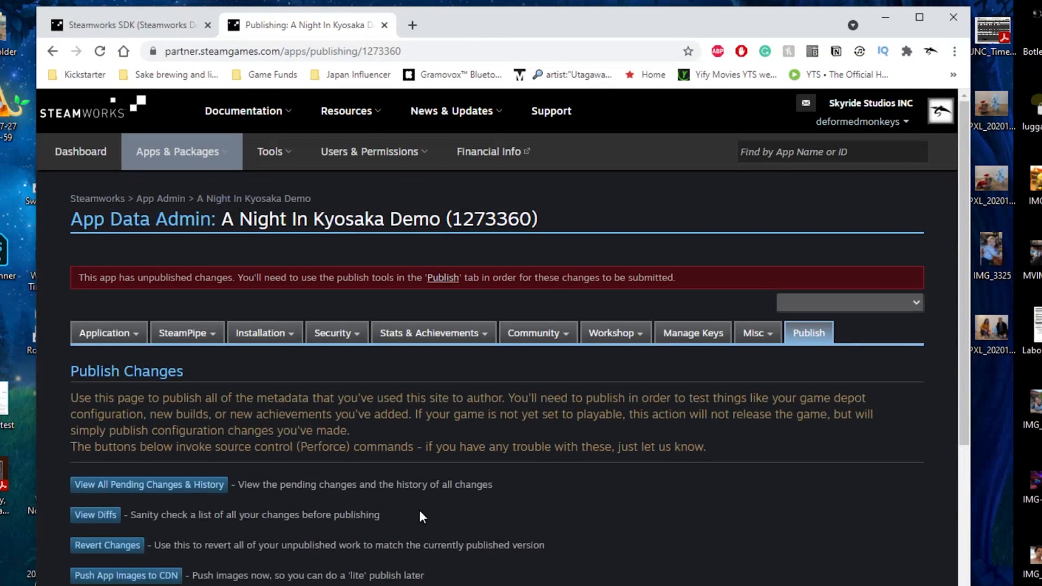
scroll(down, 3)
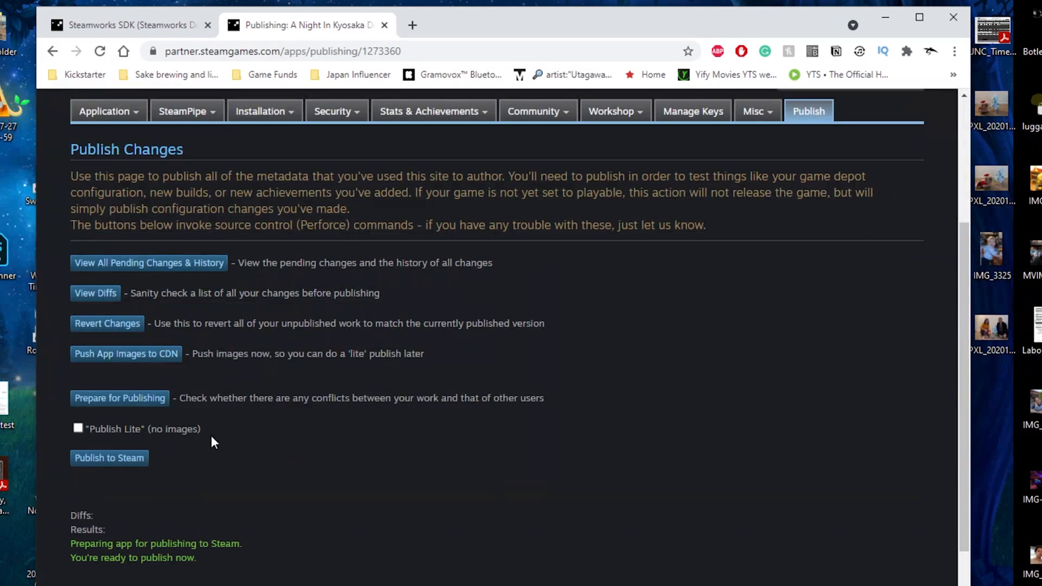
click(109, 457)
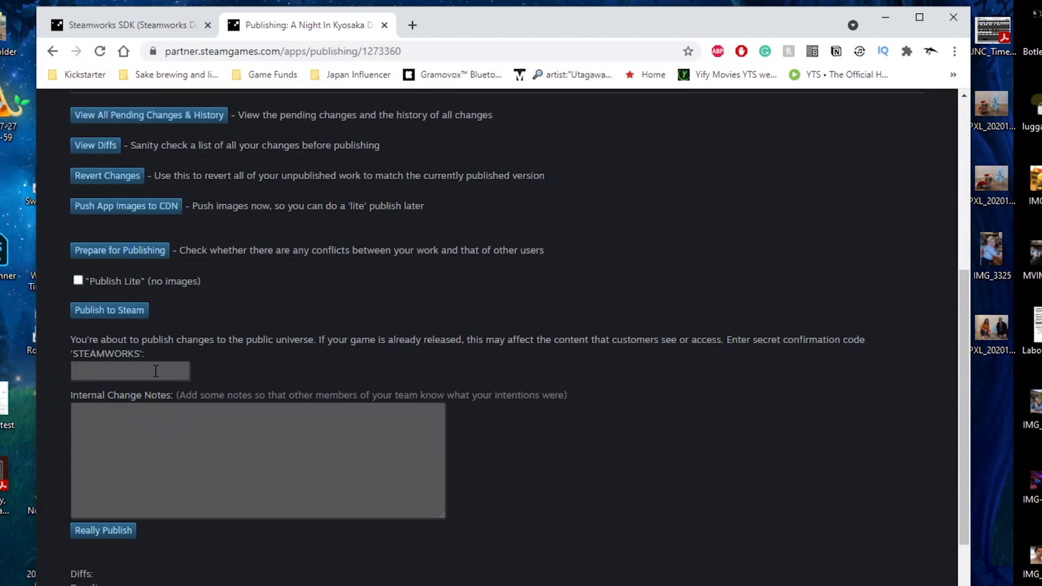
text(STEAMWORKS)
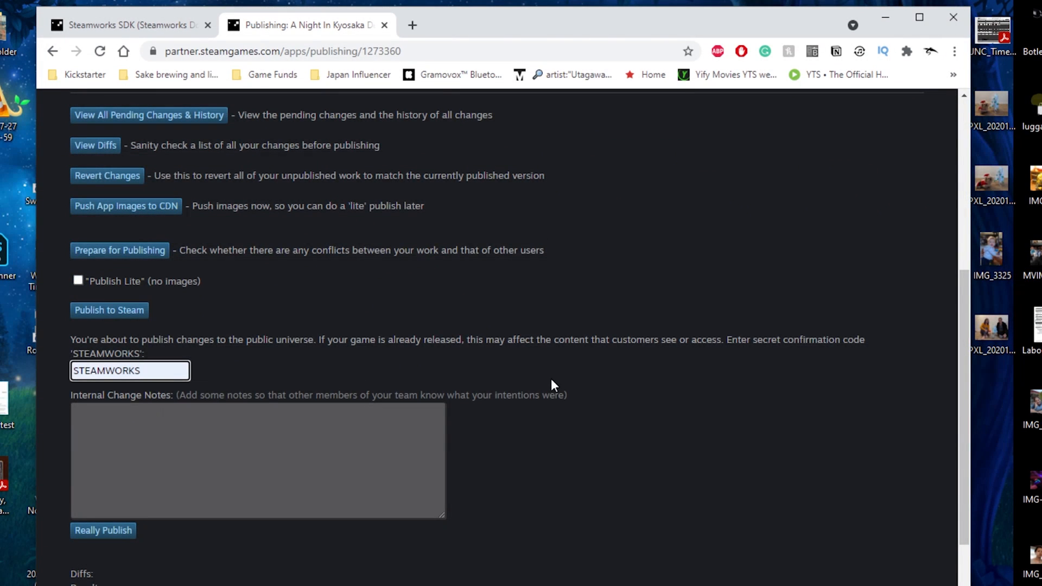
mouse_move(303, 485)
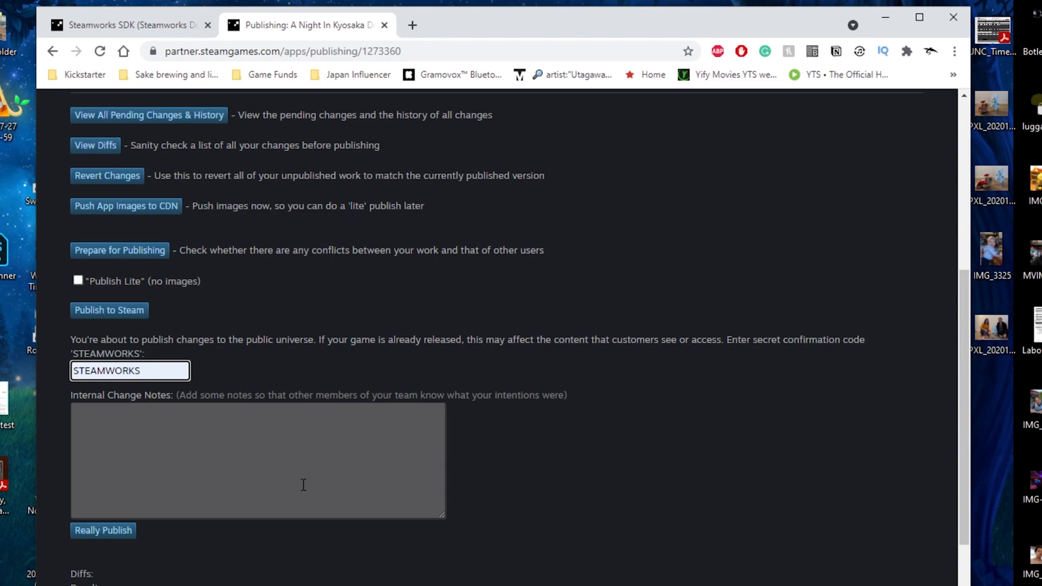
mouse_move(185, 450)
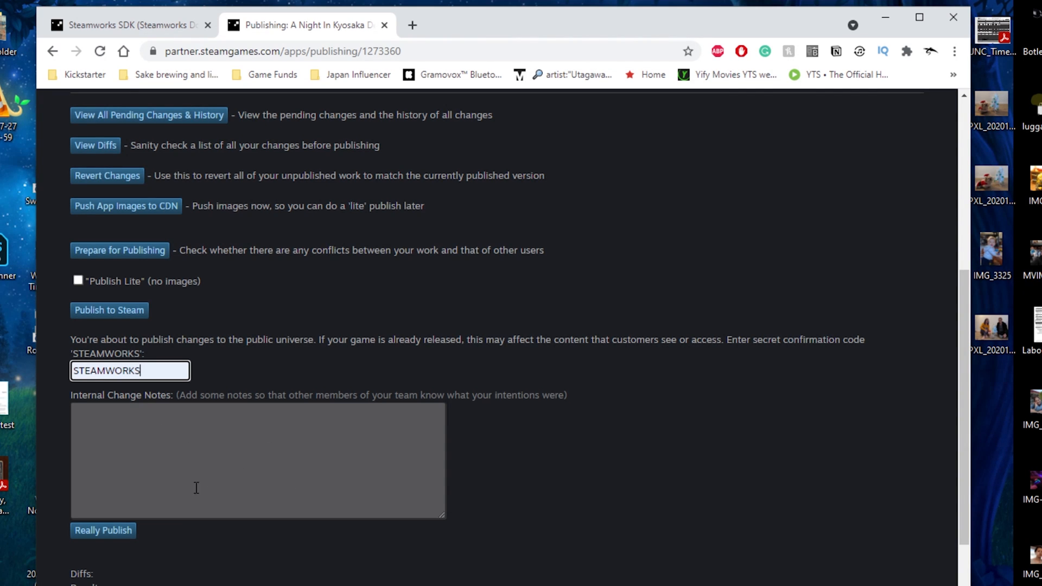
click(103, 531)
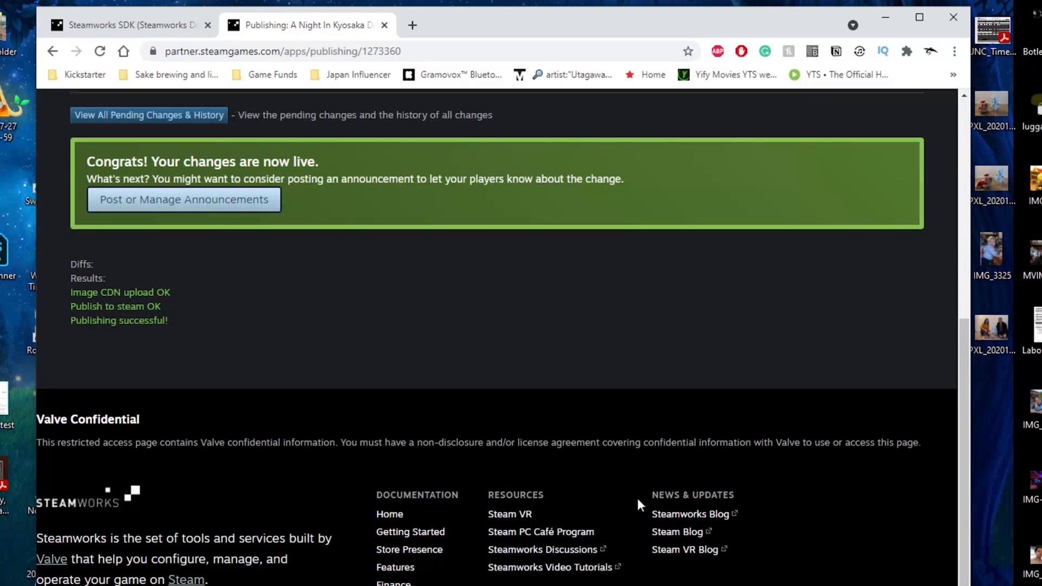
scroll(up, 3)
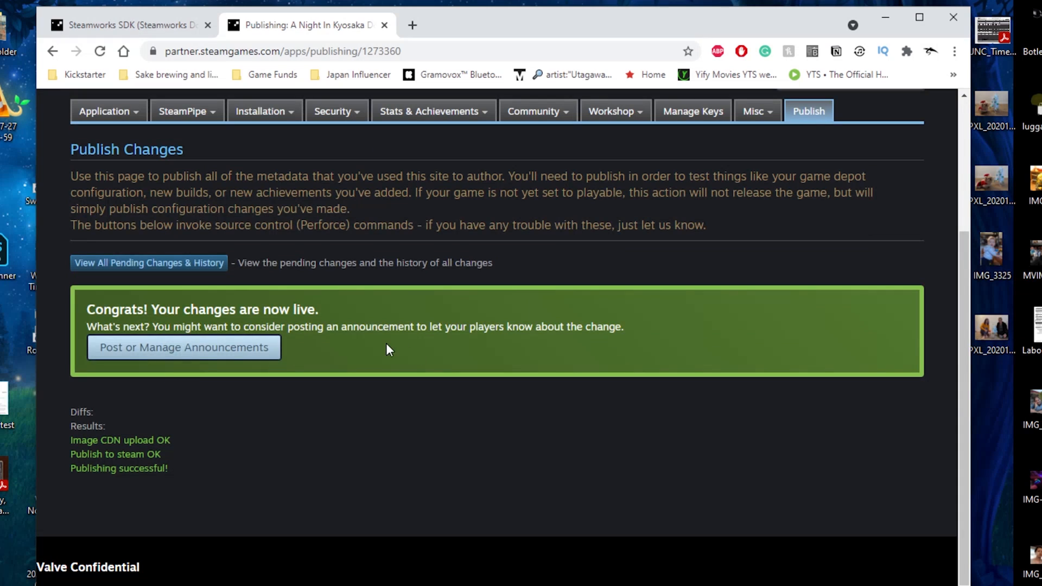
mouse_move(394, 382)
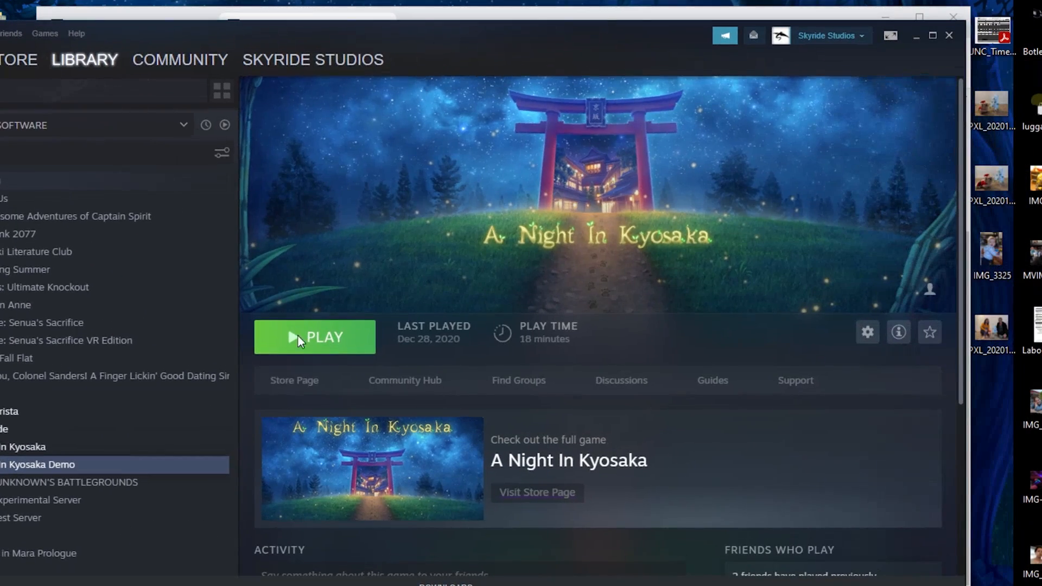
- Scroll the Steam library to A Night In Kyosaka Demo and show its Play page
scroll(down, 3)
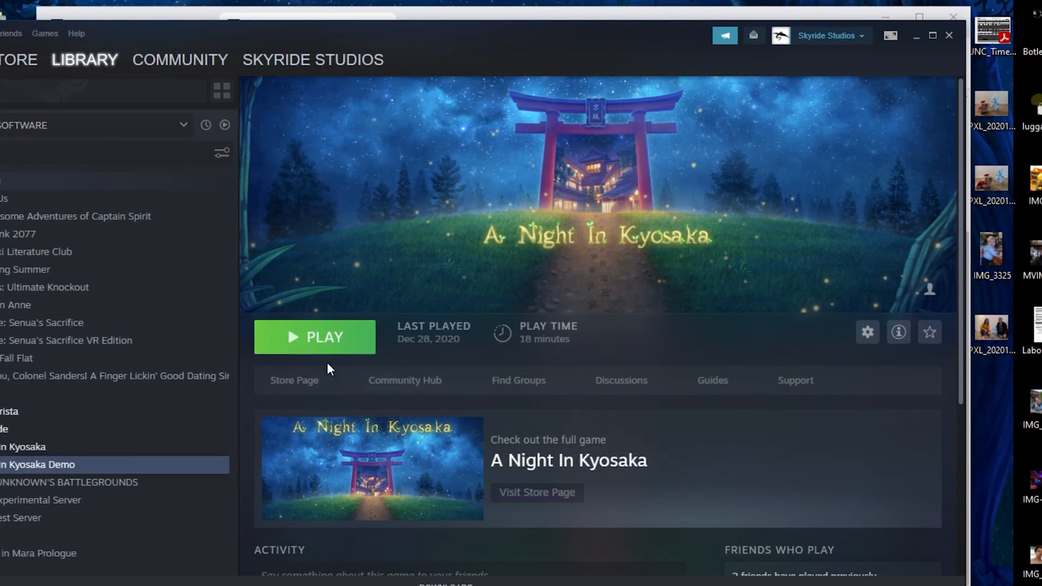
mouse_move(333, 349)
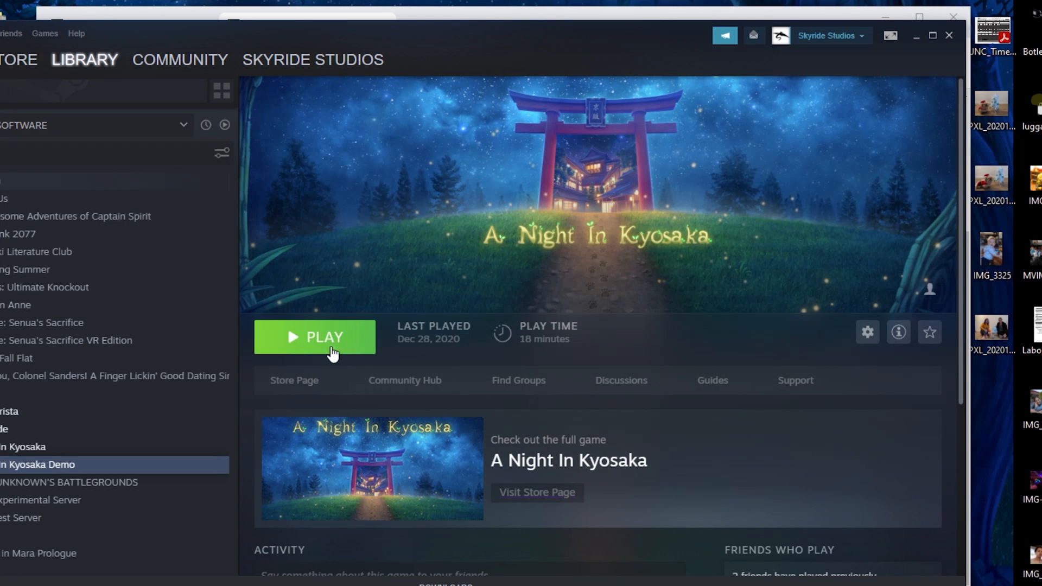
scroll(down, 3)
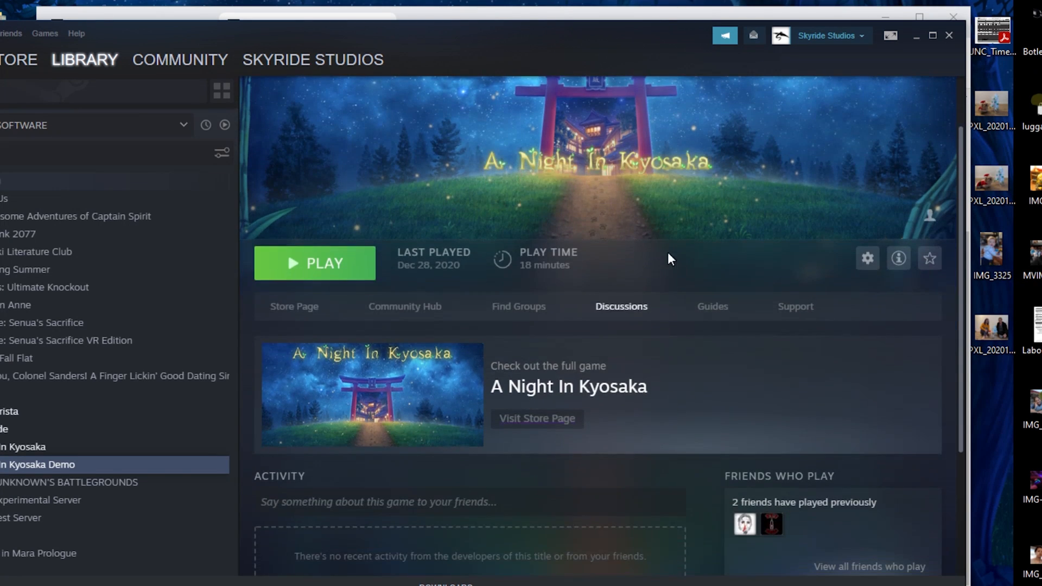